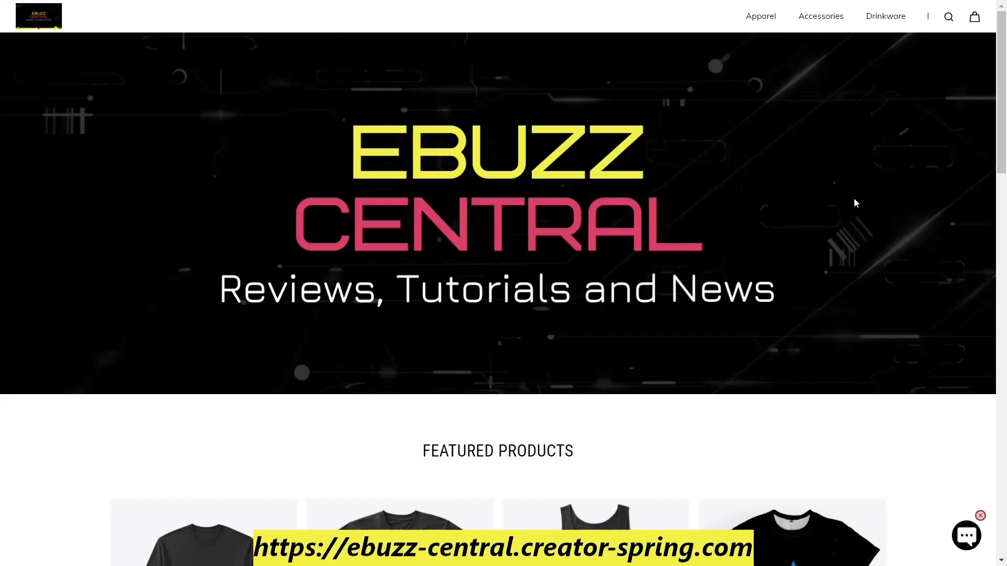
Scroll the EBuzz Central store page down to the Arch Pride sweatshirt and hoodie listings
scroll(down, 3)
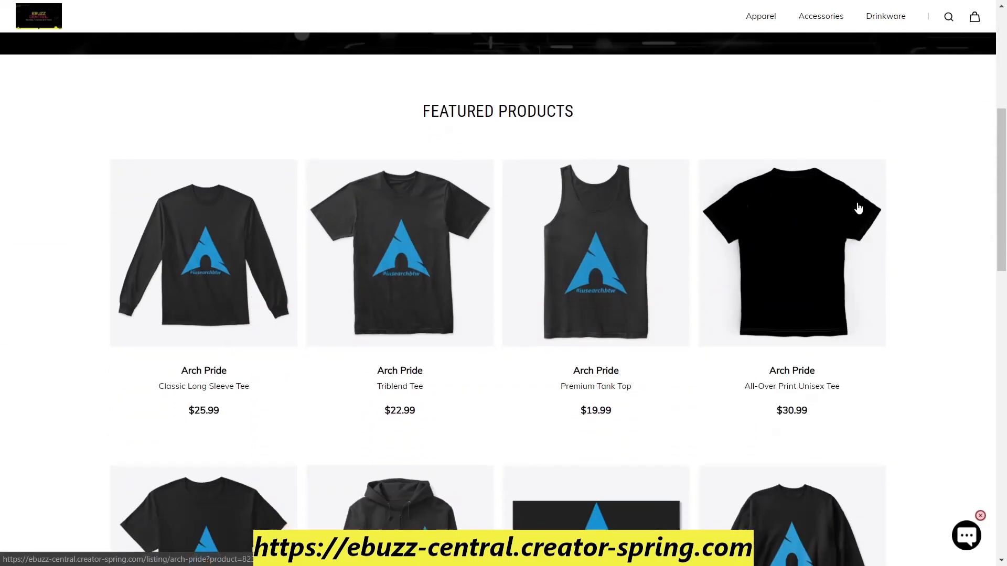
scroll(down, 3)
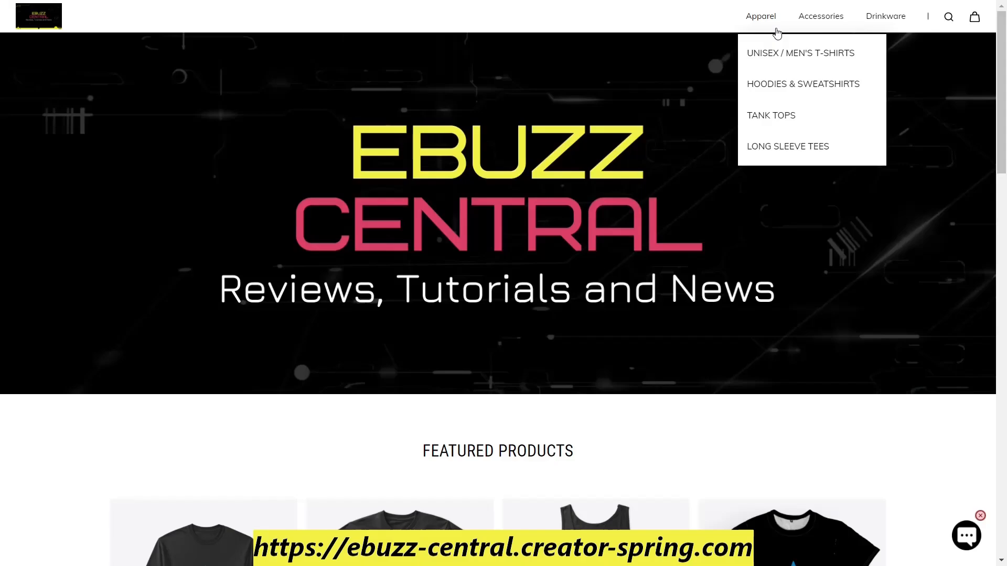
mouse_move(820, 16)
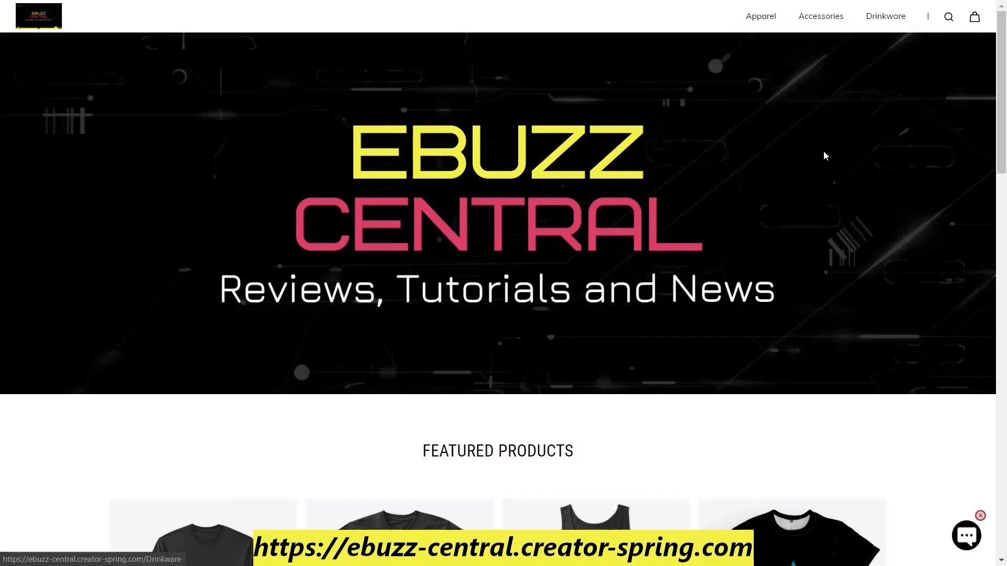
scroll(down, 3)
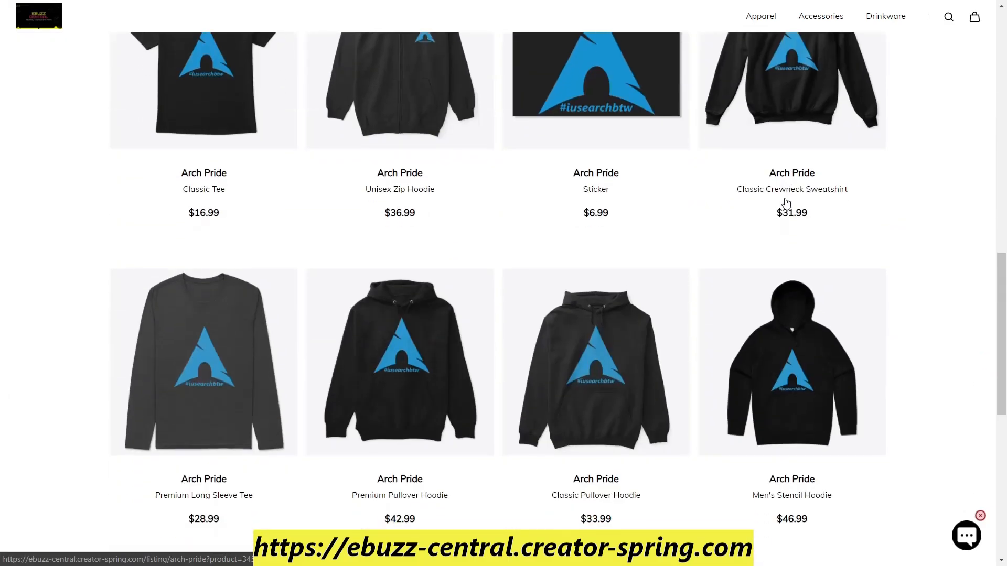
scroll(up, 3)
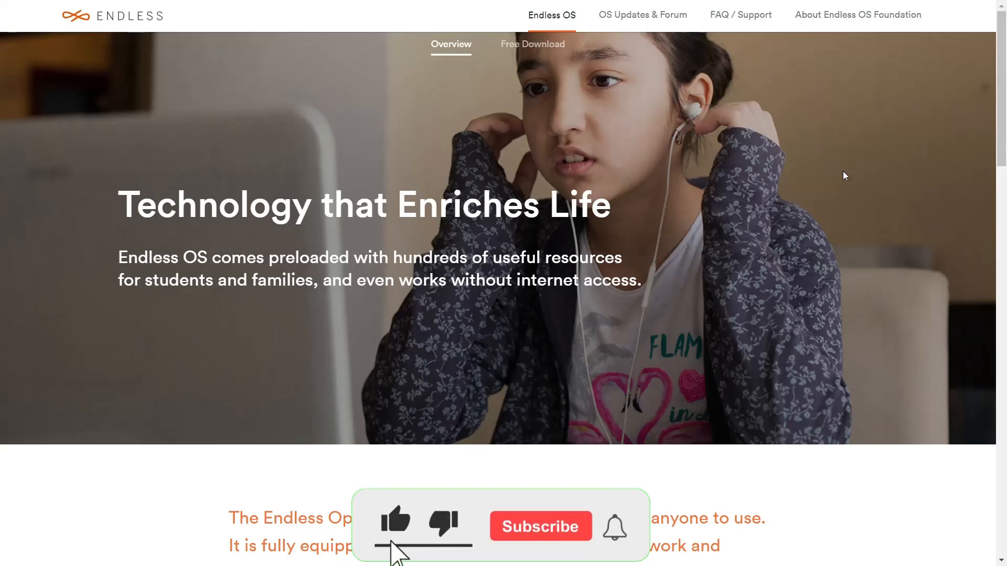
click(540, 526)
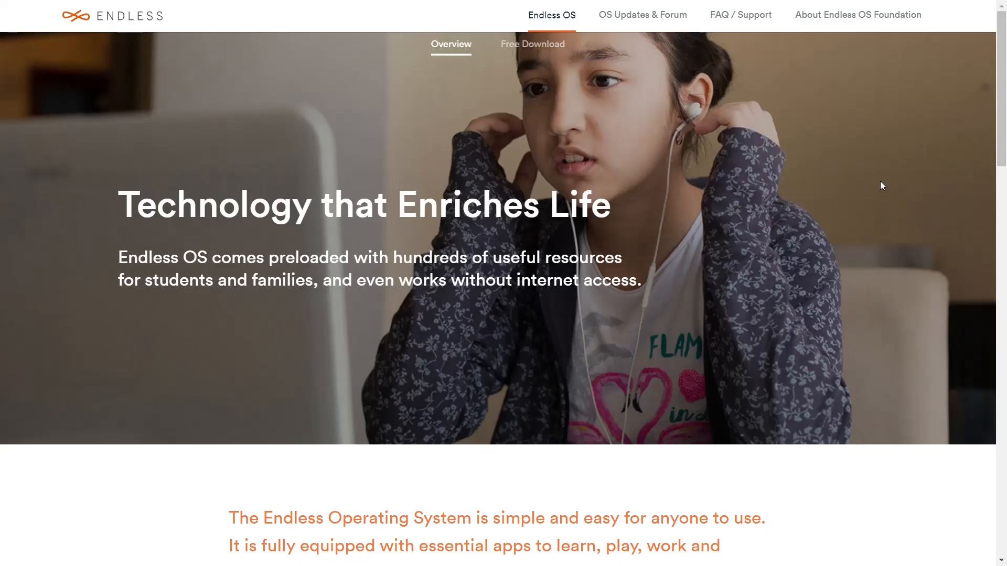
scroll(down, 3)
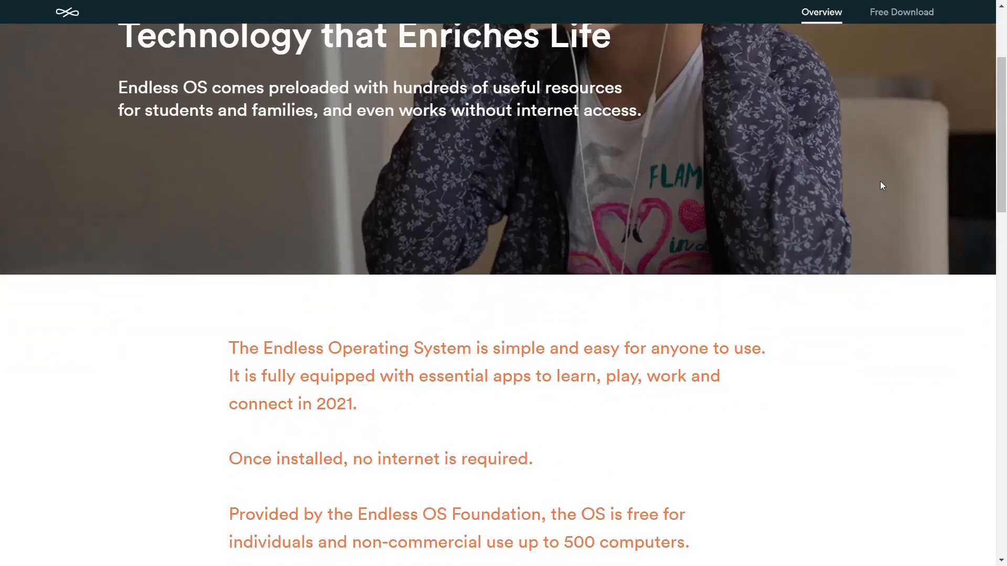
scroll(down, 3)
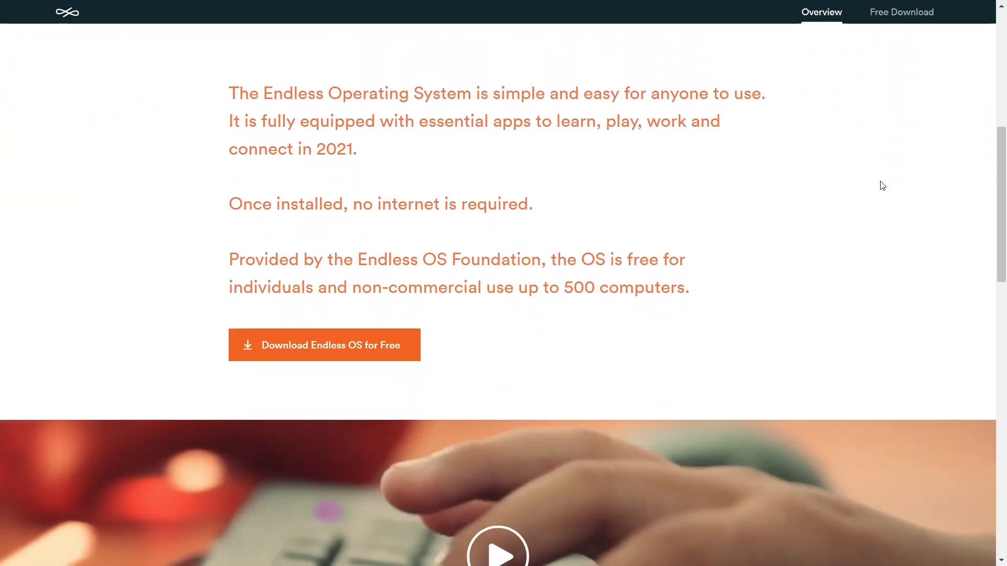
scroll(down, 3)
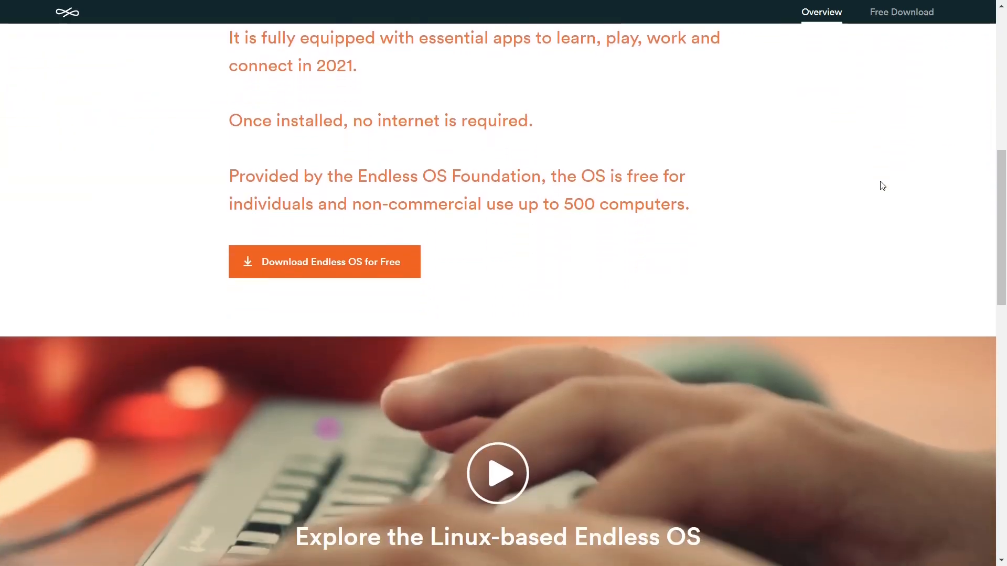
scroll(down, 3)
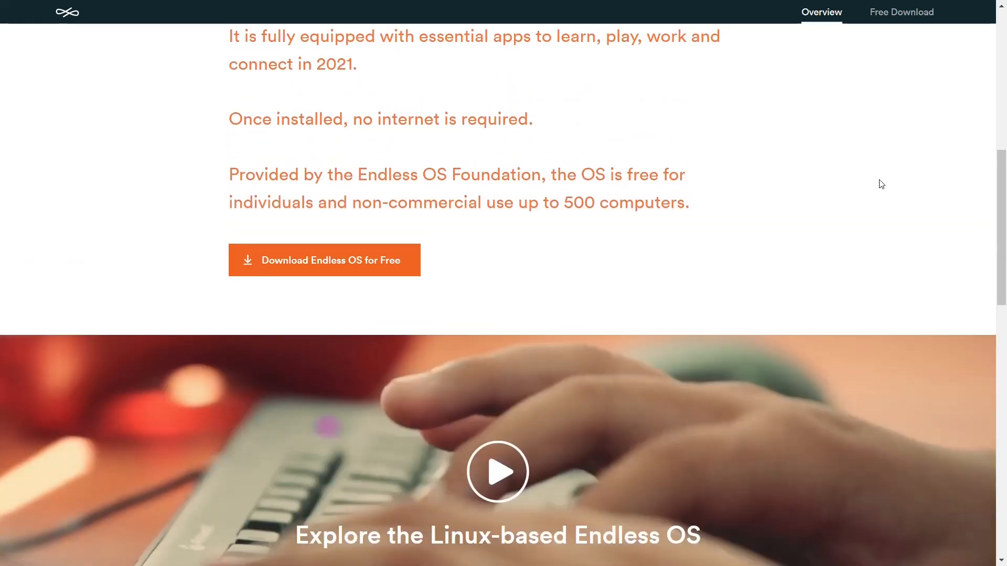
scroll(down, 3)
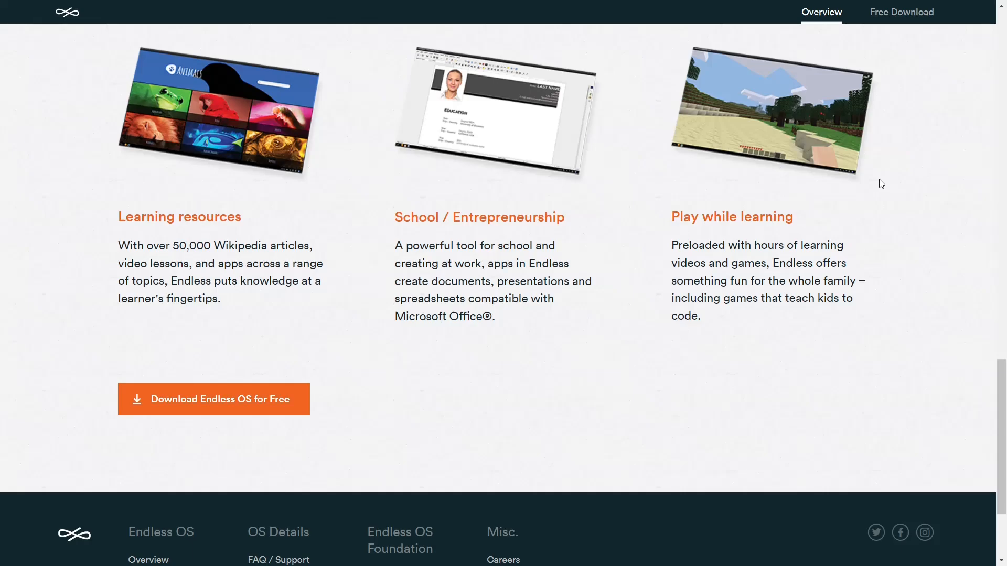
scroll(up, 3)
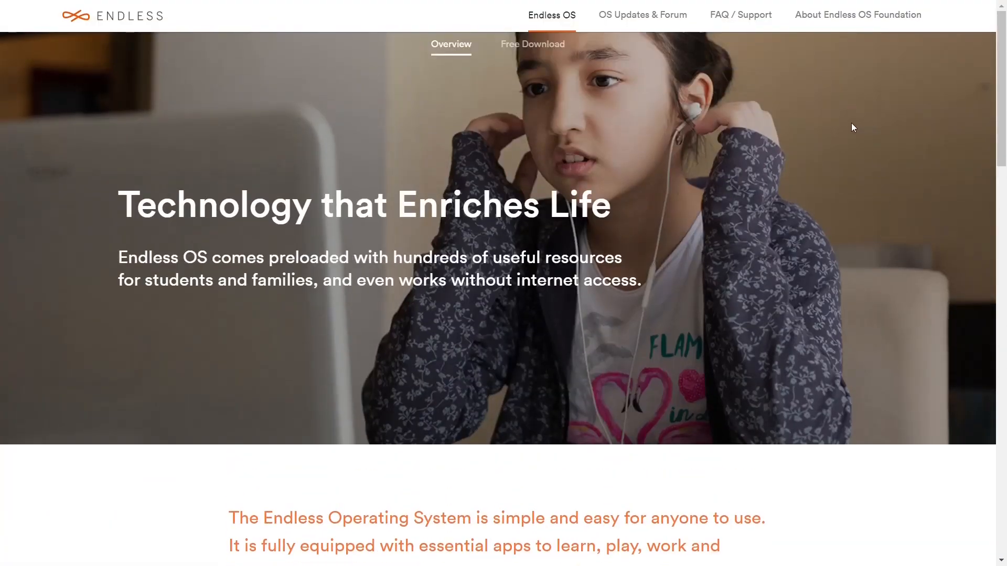
Open the Free Download page and expand the 'Step 1: Choose your image' dropdown
click(532, 44)
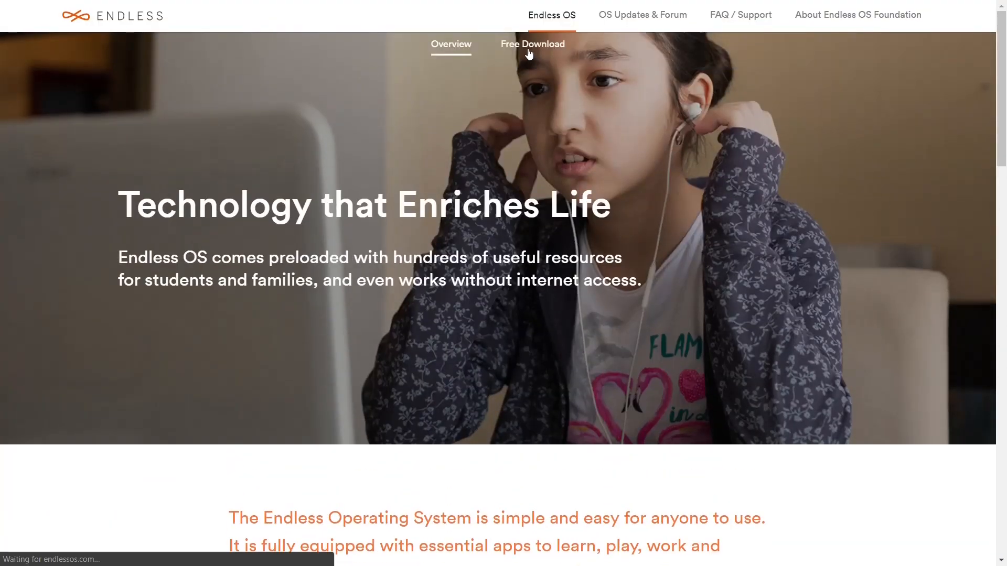
click(532, 45)
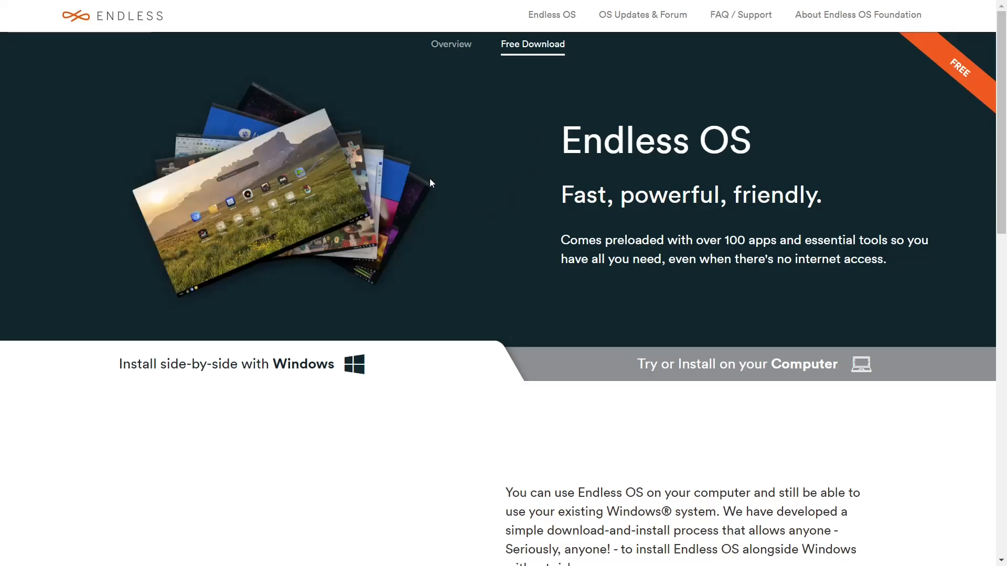
scroll(down, 3)
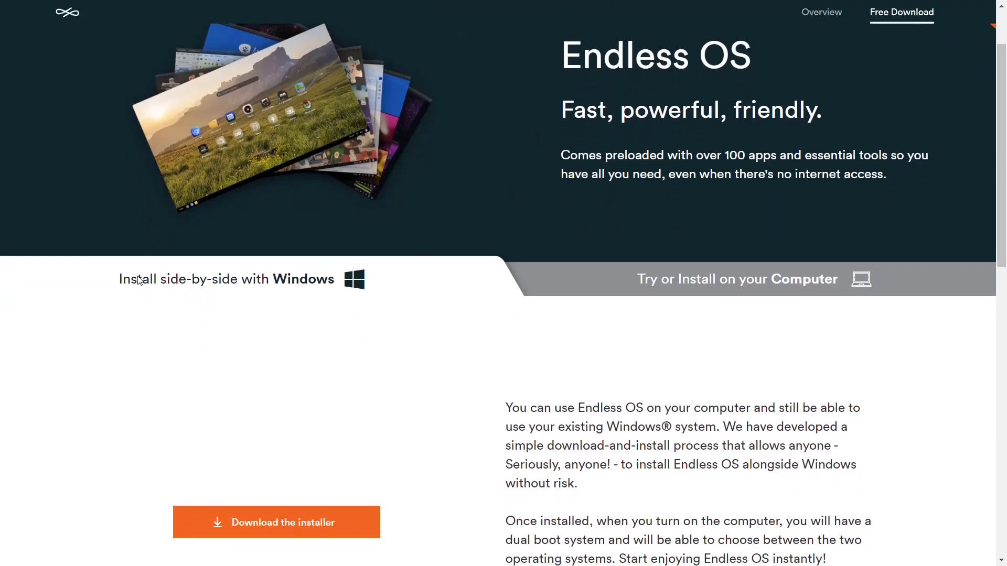
mouse_move(217, 294)
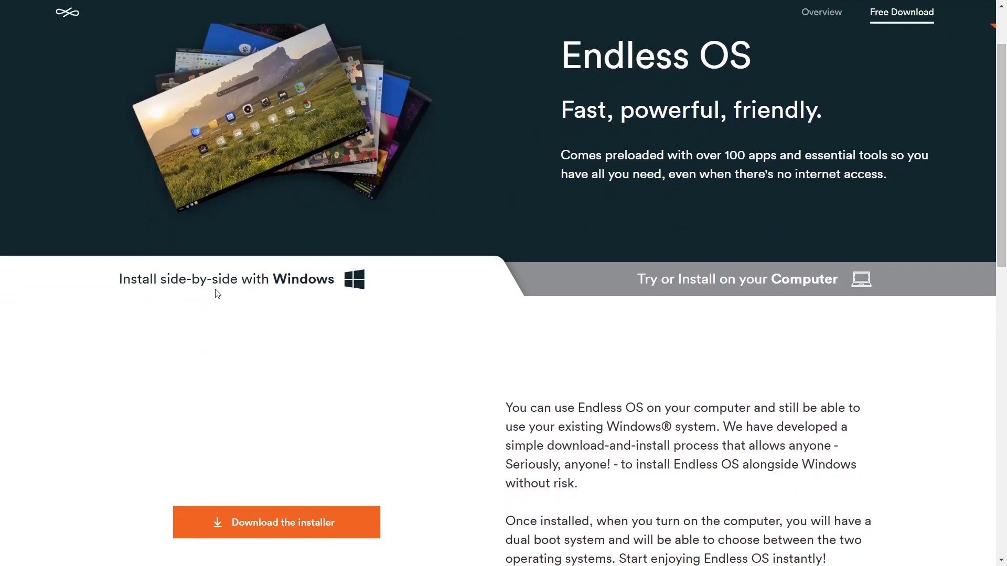
mouse_move(757, 285)
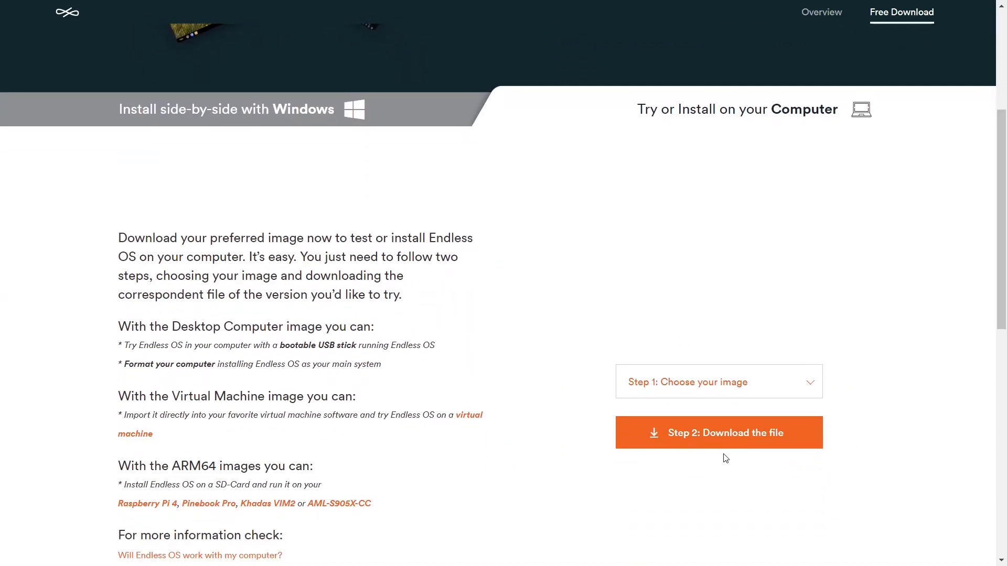
click(717, 382)
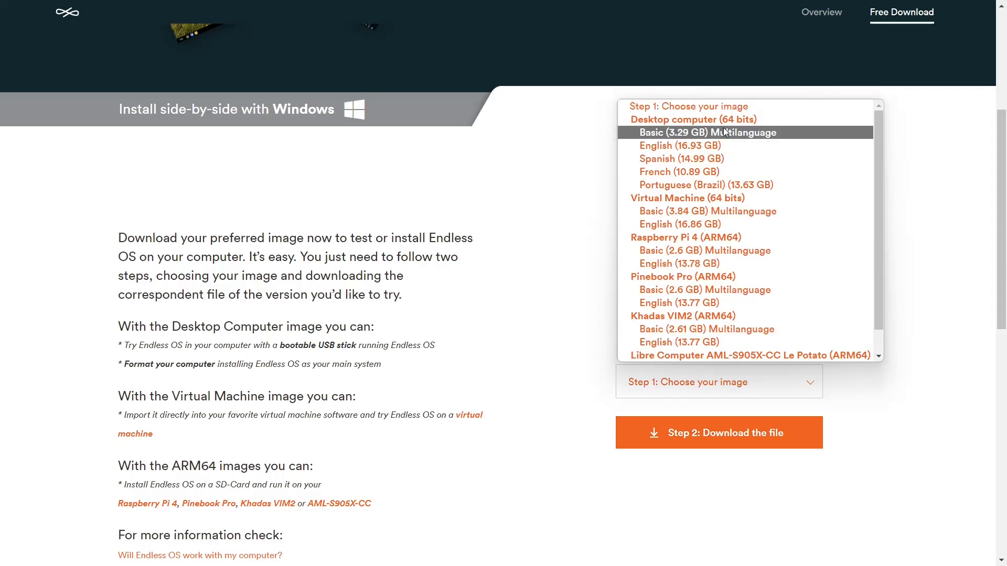
mouse_move(728, 121)
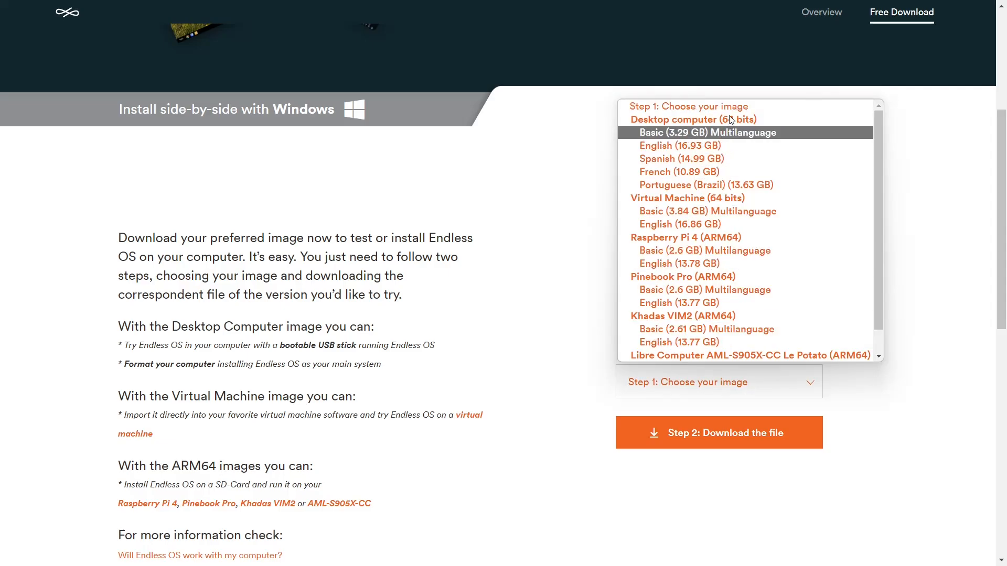
mouse_move(706, 211)
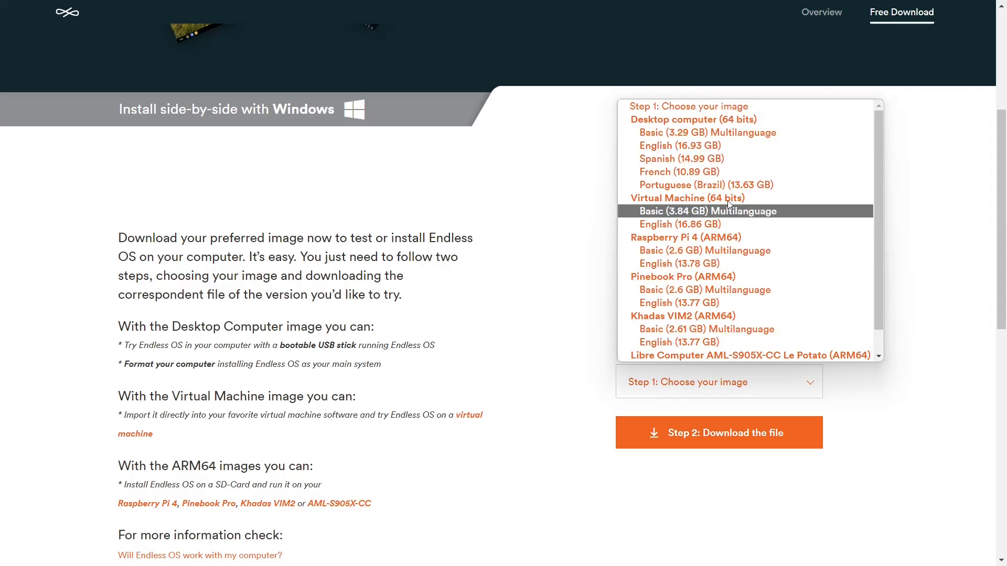
mouse_move(679, 224)
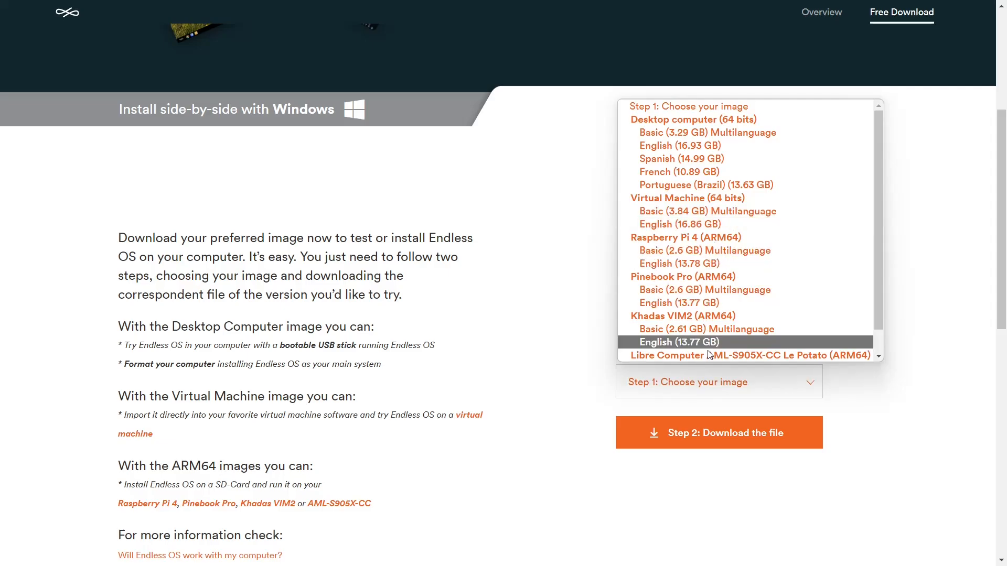
mouse_move(705, 328)
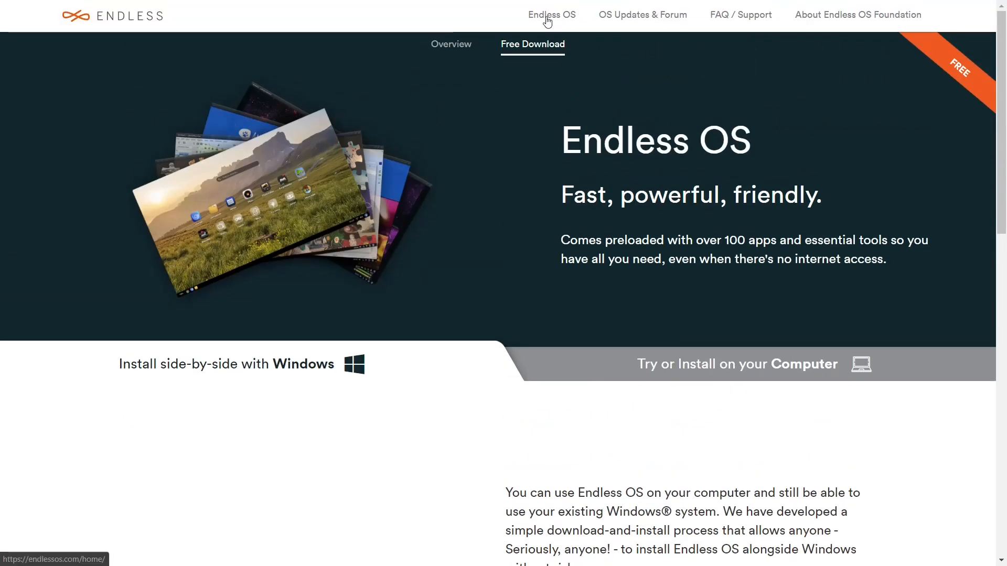
mouse_move(641, 15)
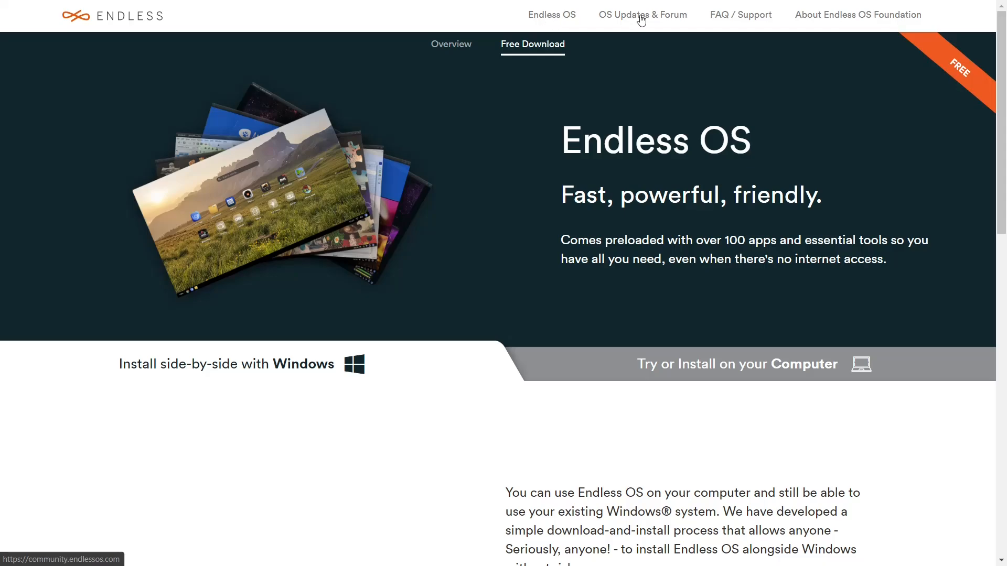
mouse_move(728, 18)
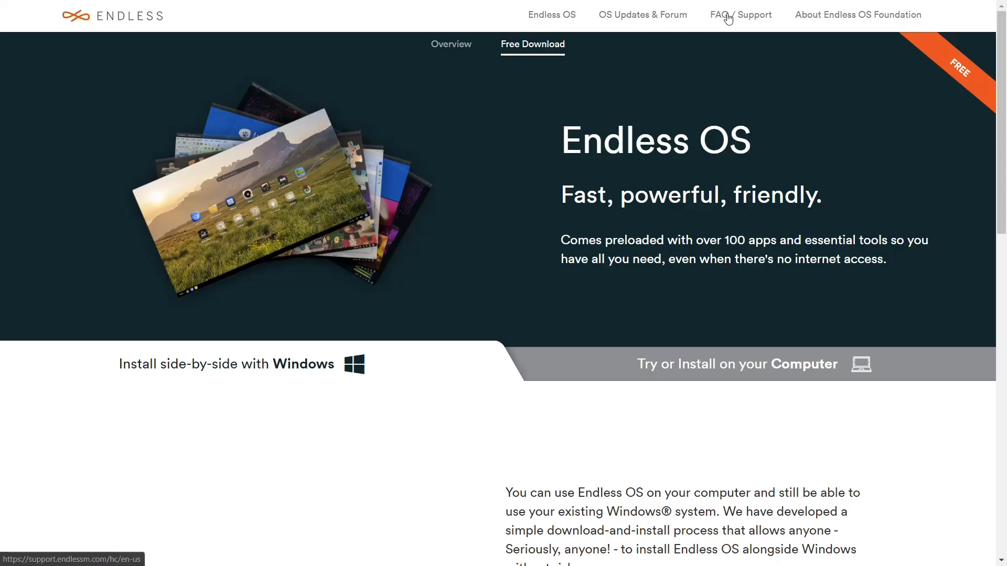
mouse_move(814, 17)
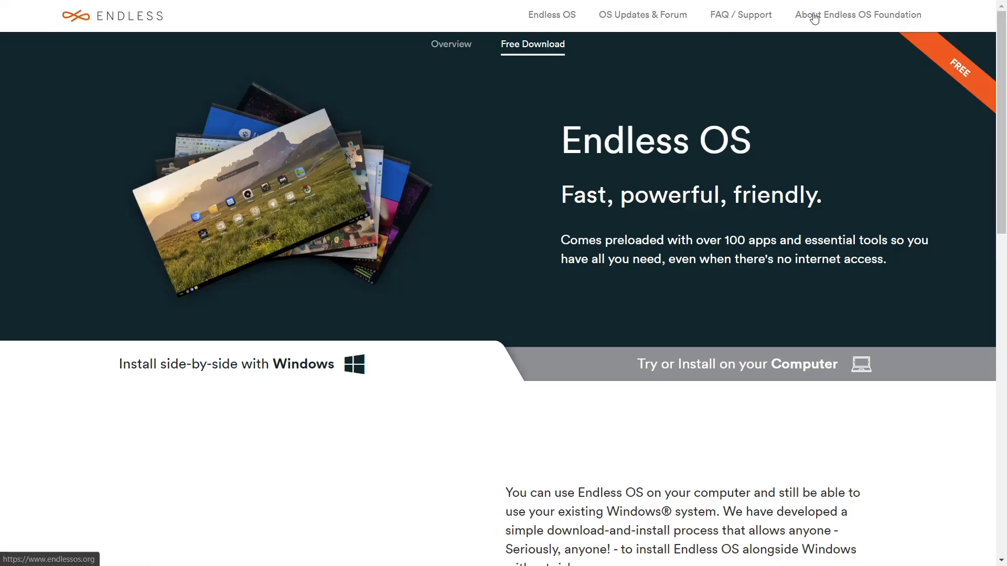
mouse_move(839, 23)
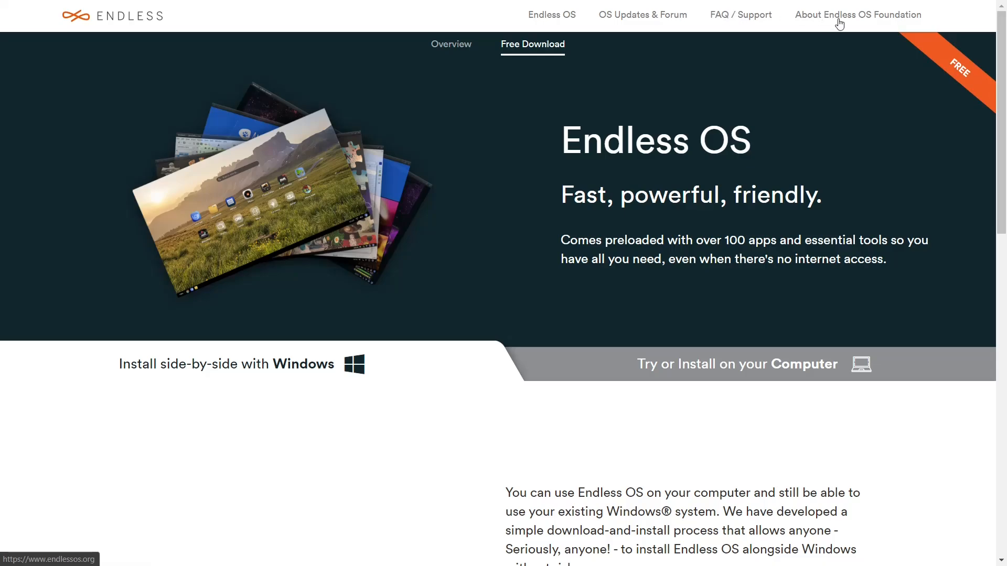
mouse_move(806, 68)
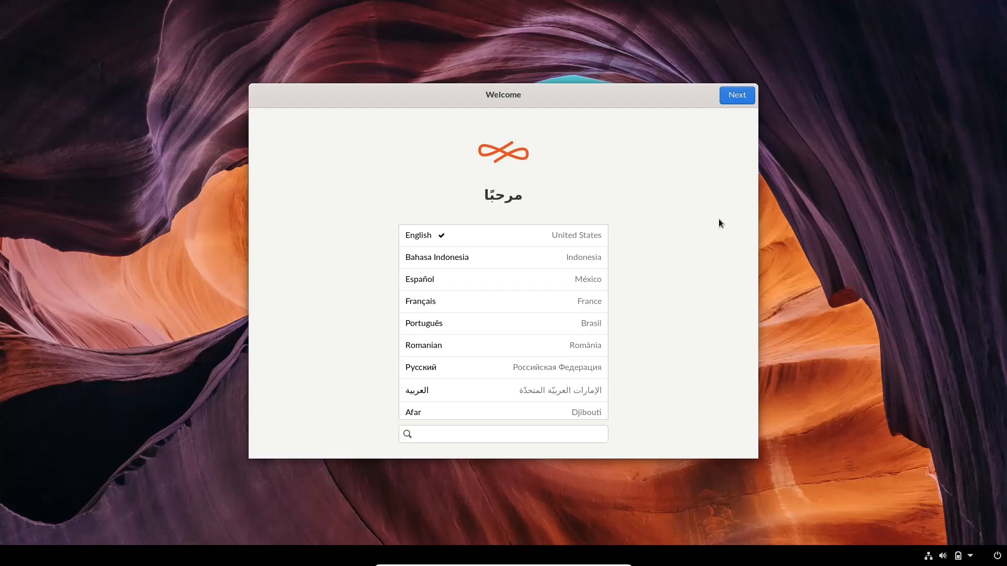
Accept English as the setup language and advance to the Try or Reformat page
click(736, 94)
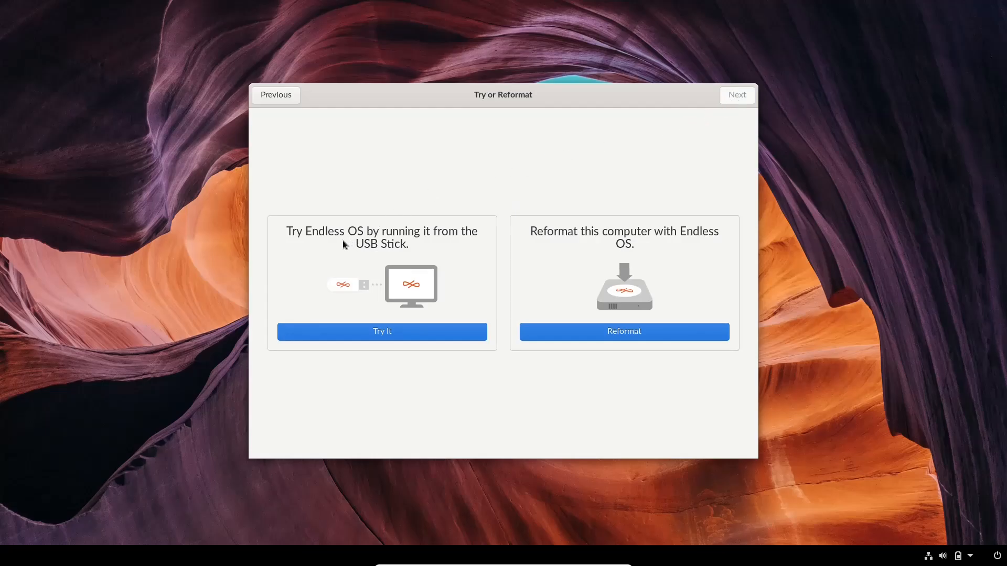
mouse_move(414, 263)
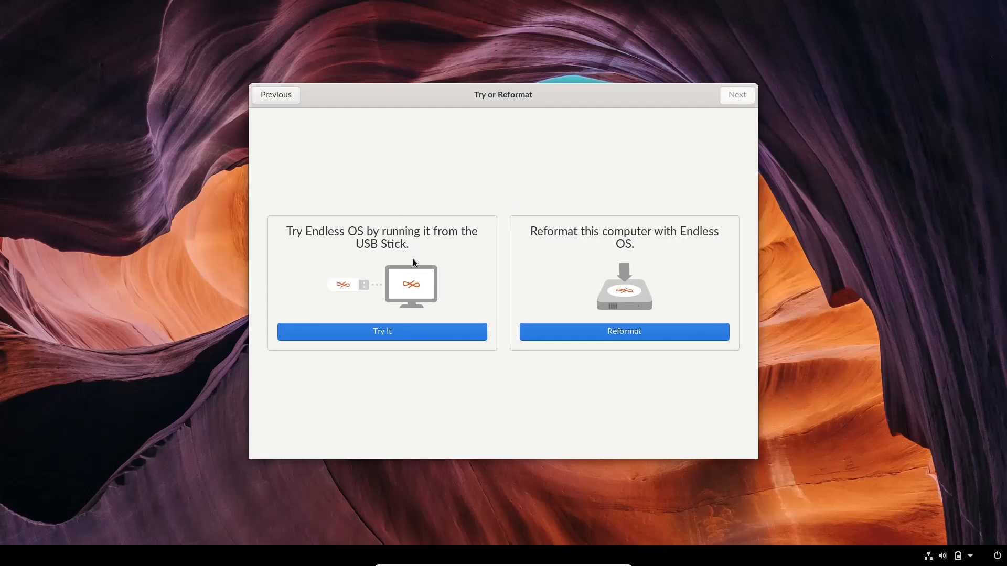
mouse_move(583, 264)
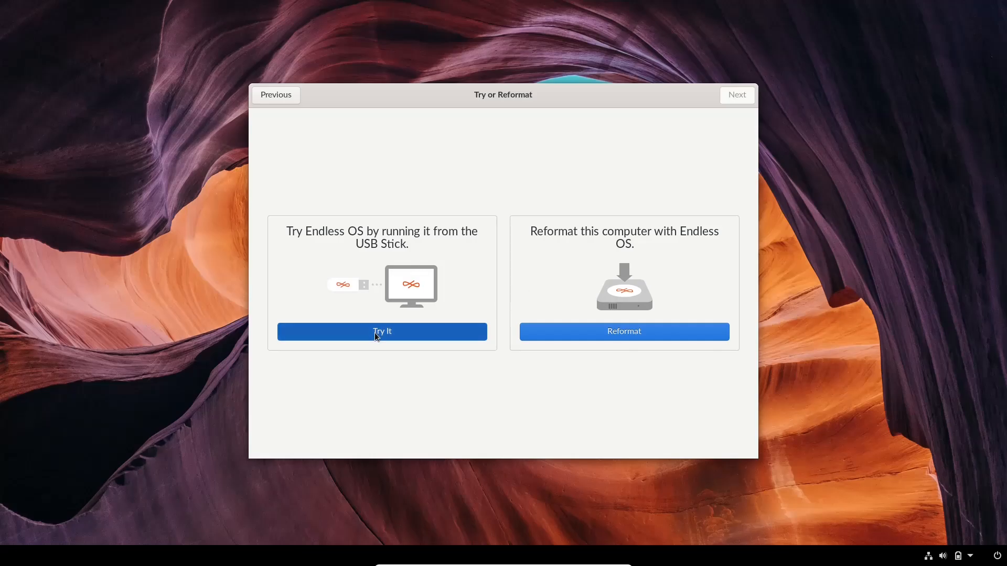
Choose Try It, keep the English (US) keyboard, opt out of usage statistics, and accept the terms
click(735, 95)
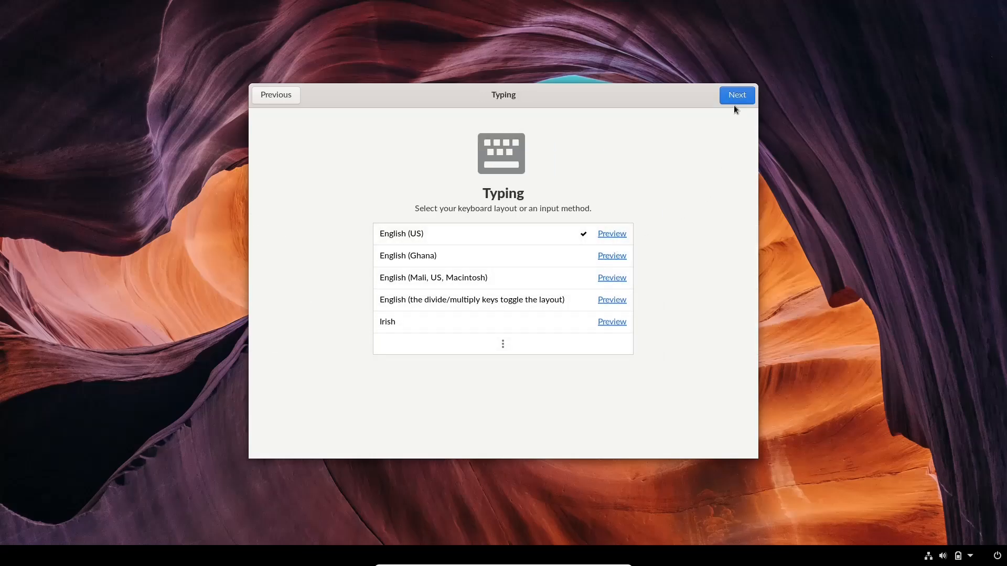
click(736, 95)
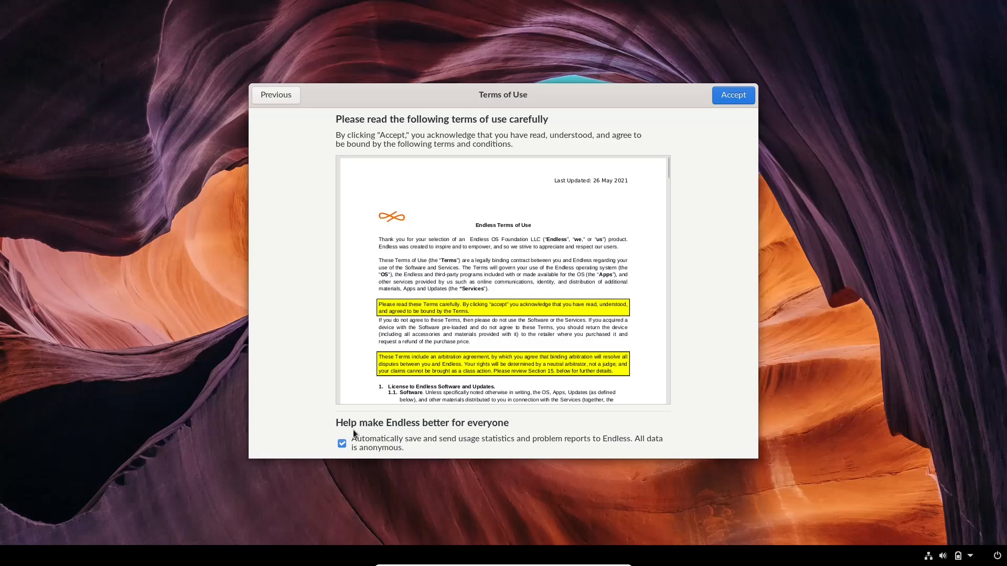
click(341, 444)
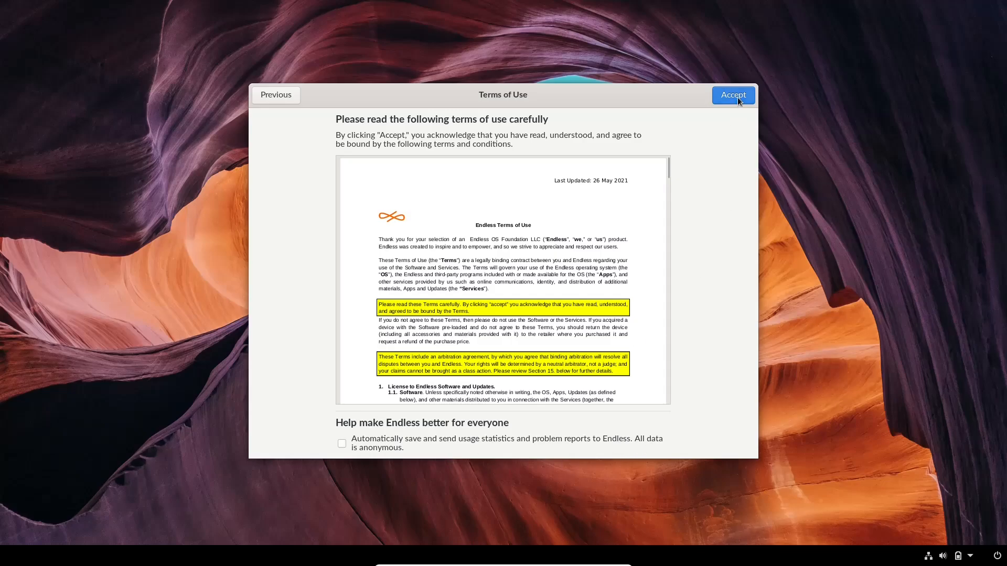
click(732, 95)
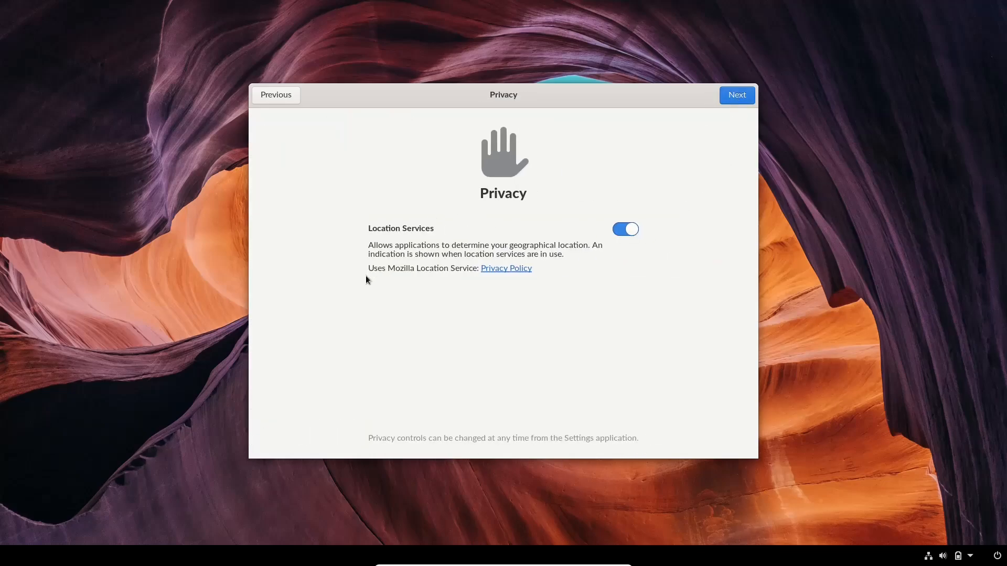
Switch off Location Services and continue past the privacy step
click(624, 229)
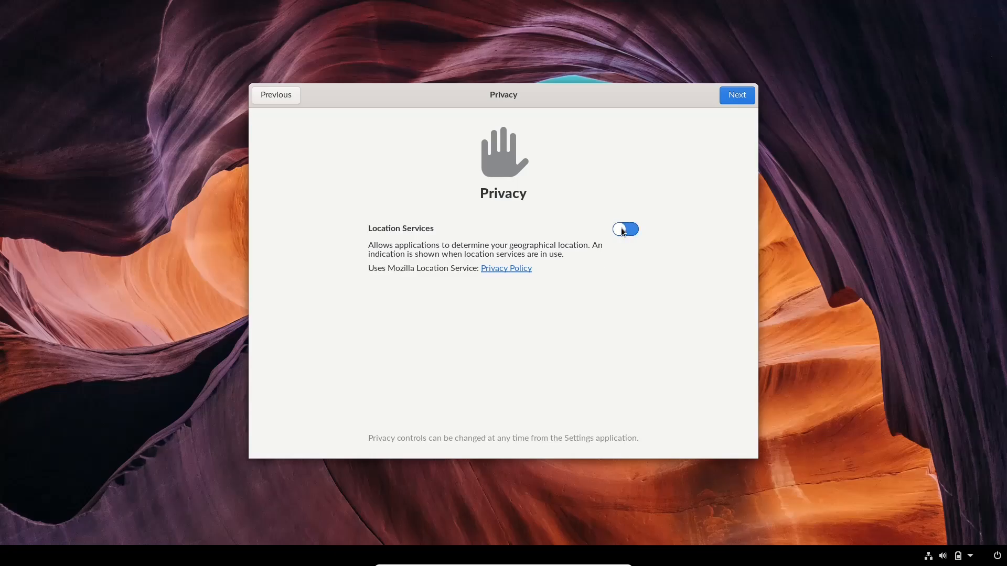
click(623, 229)
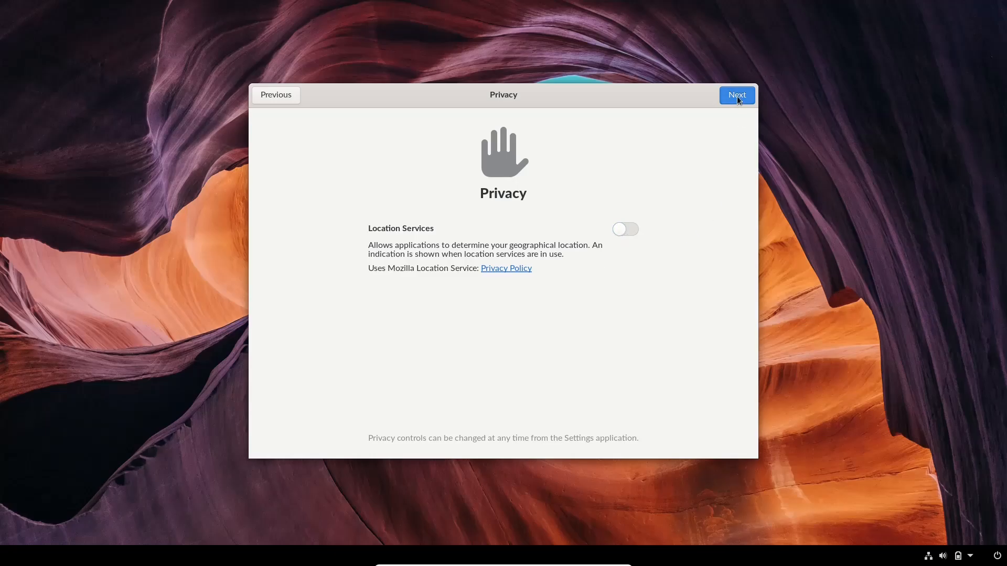
click(736, 95)
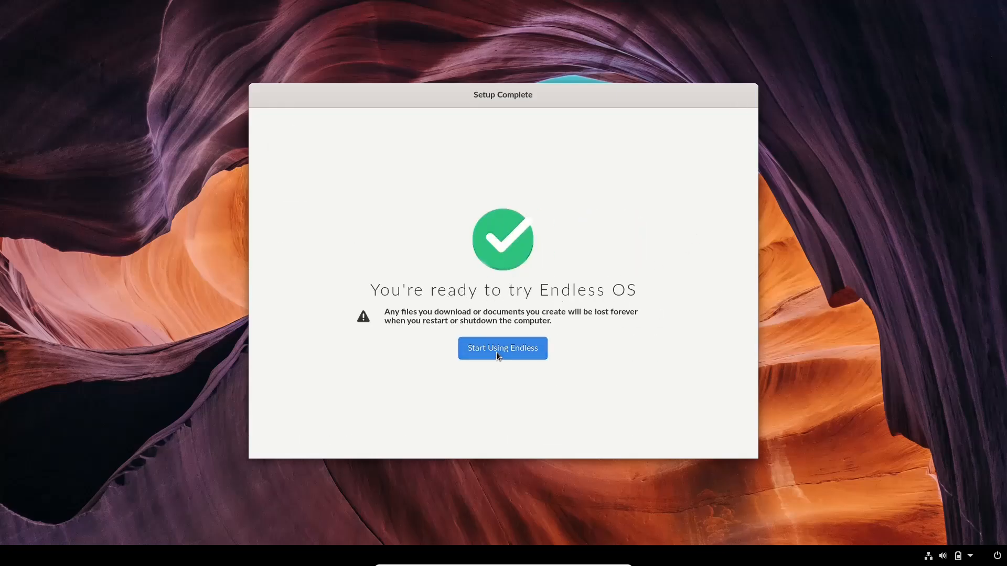
Start using Endless and open the desktop's right-click menu
click(503, 348)
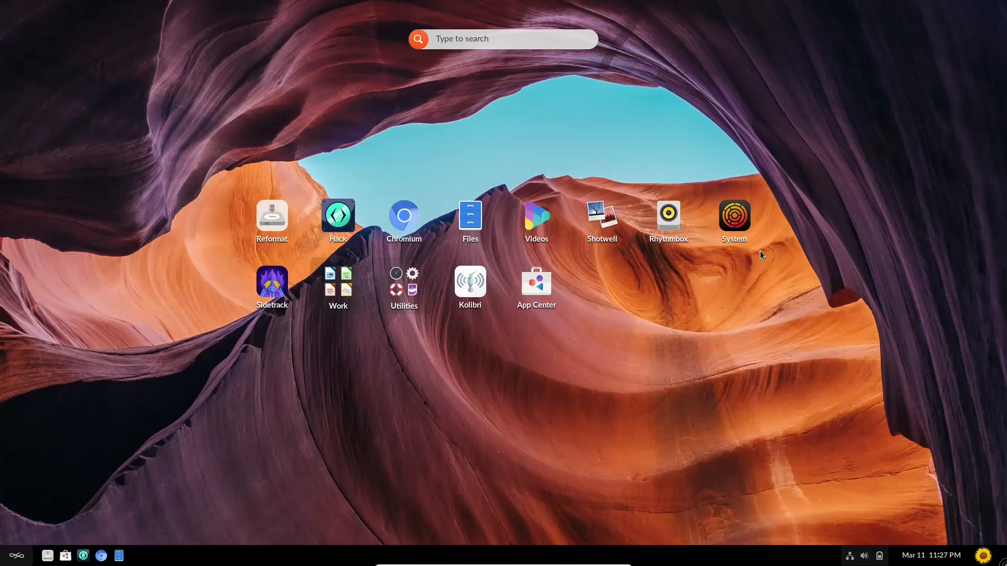
mouse_move(155, 138)
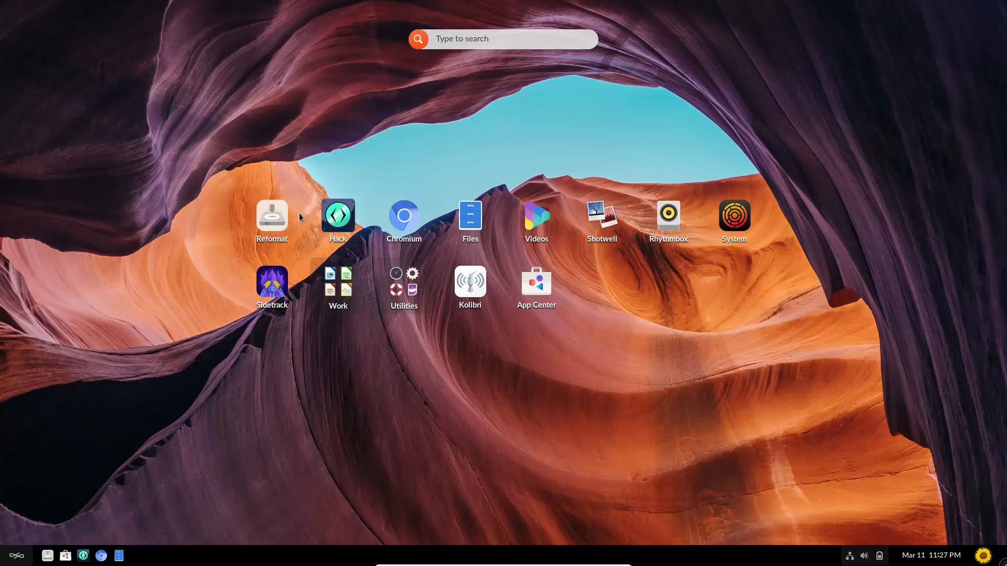
mouse_move(457, 132)
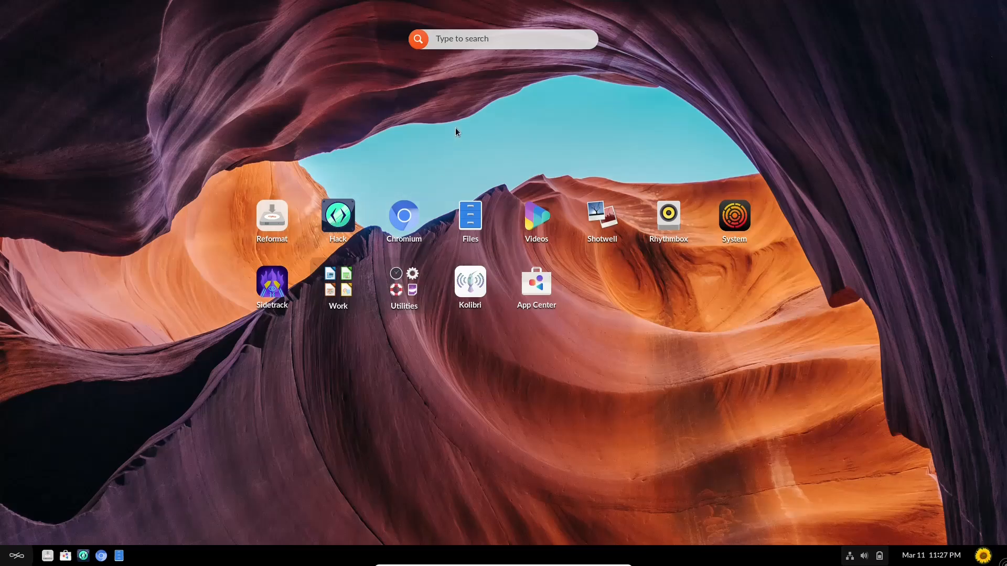
mouse_move(659, 373)
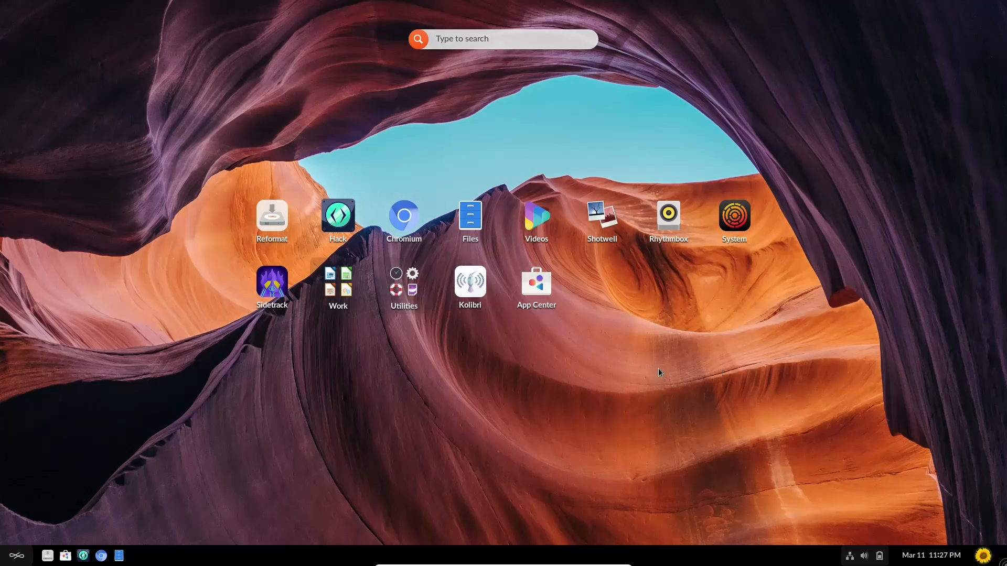
right_click(660, 372)
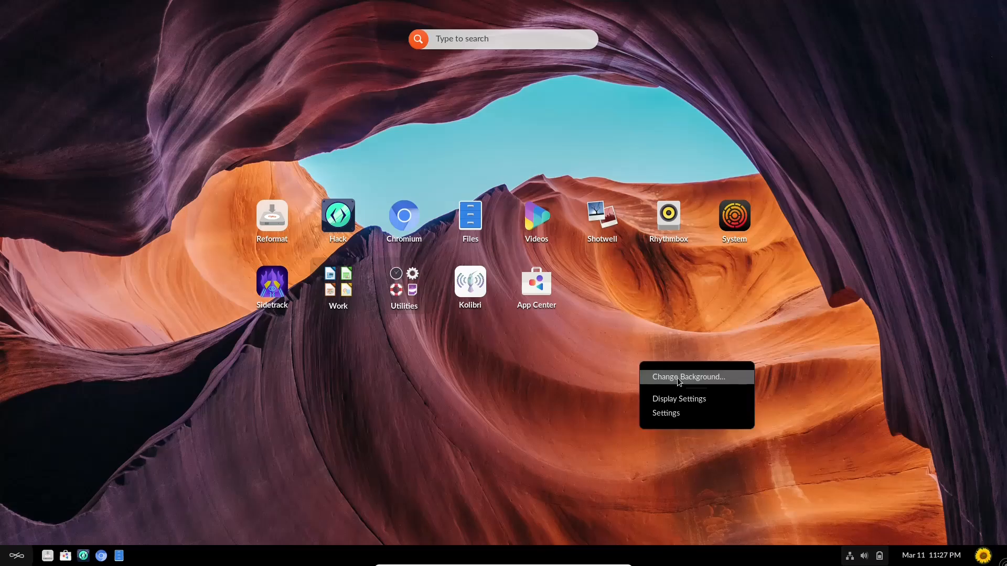
mouse_move(683, 420)
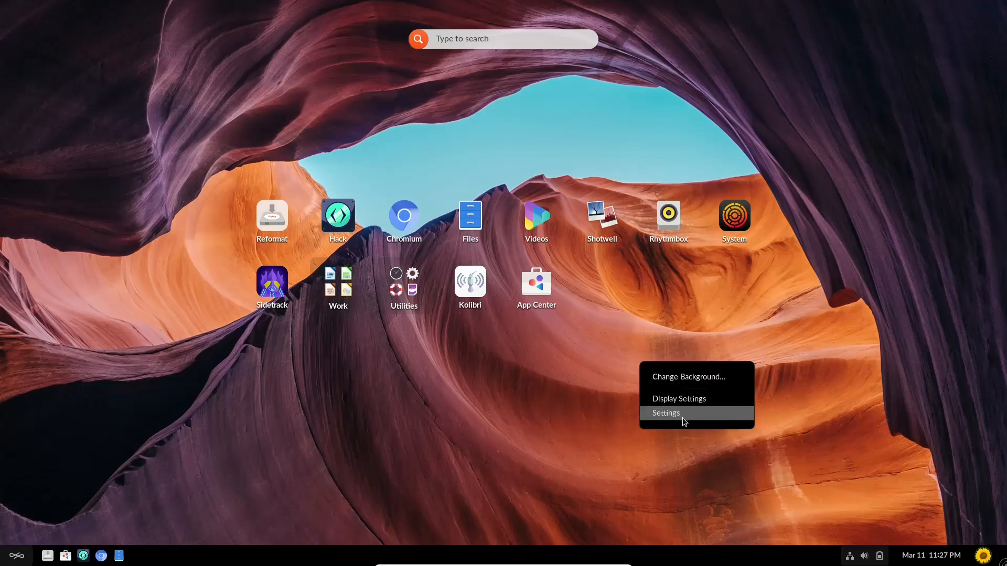
mouse_move(672, 383)
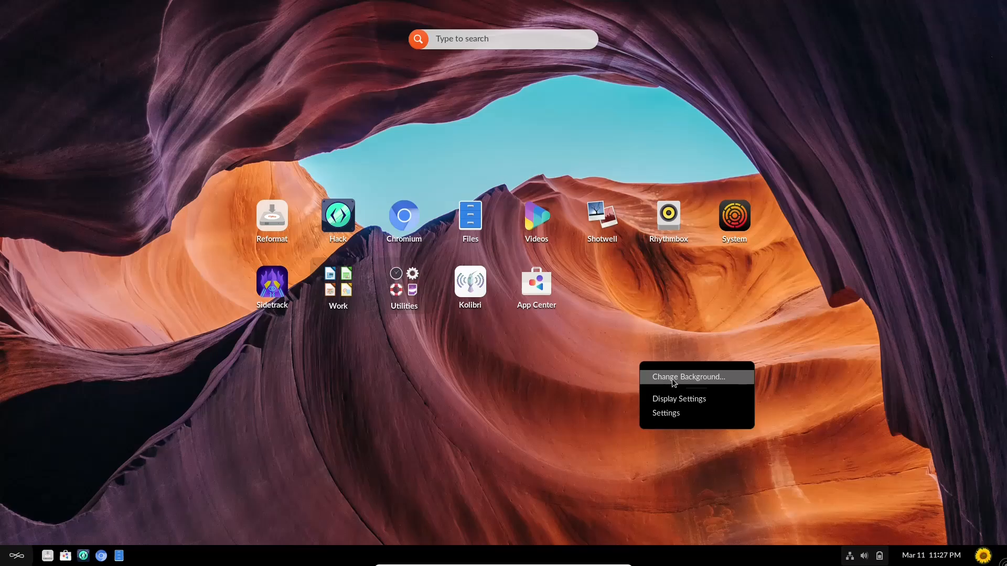
Pick the starry night sky thumbnail through Change Background in Settings
click(687, 377)
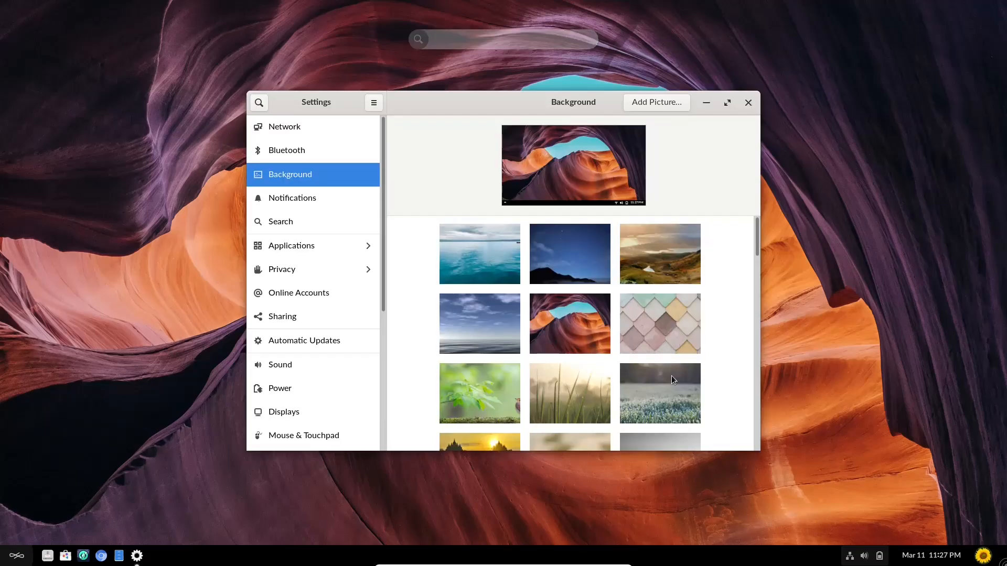
mouse_move(314, 360)
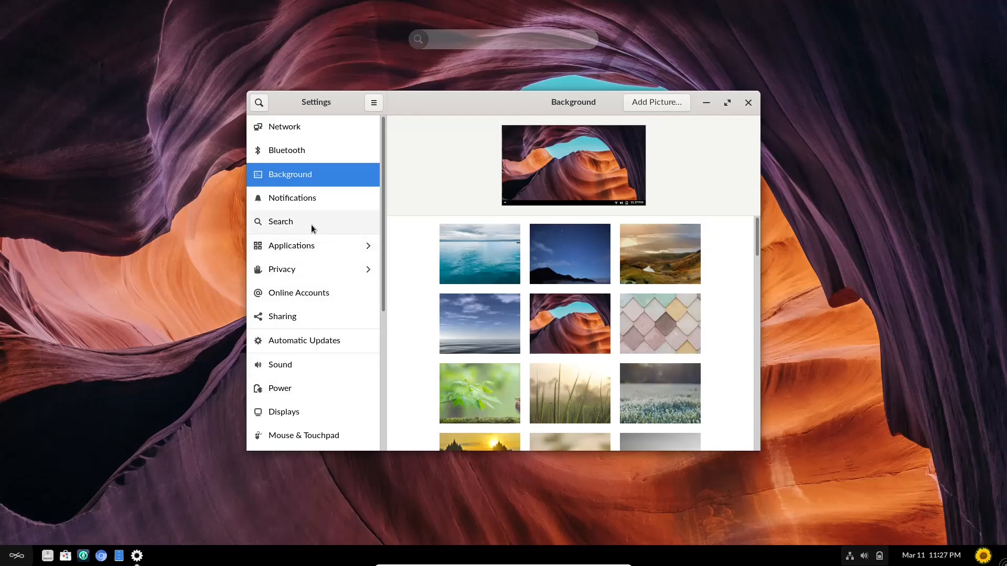
mouse_move(563, 261)
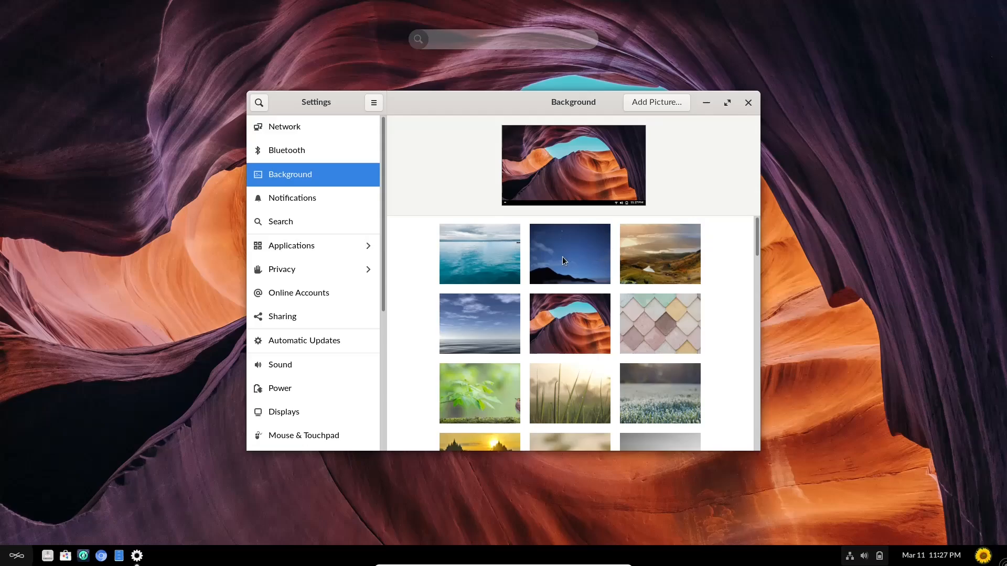
click(569, 254)
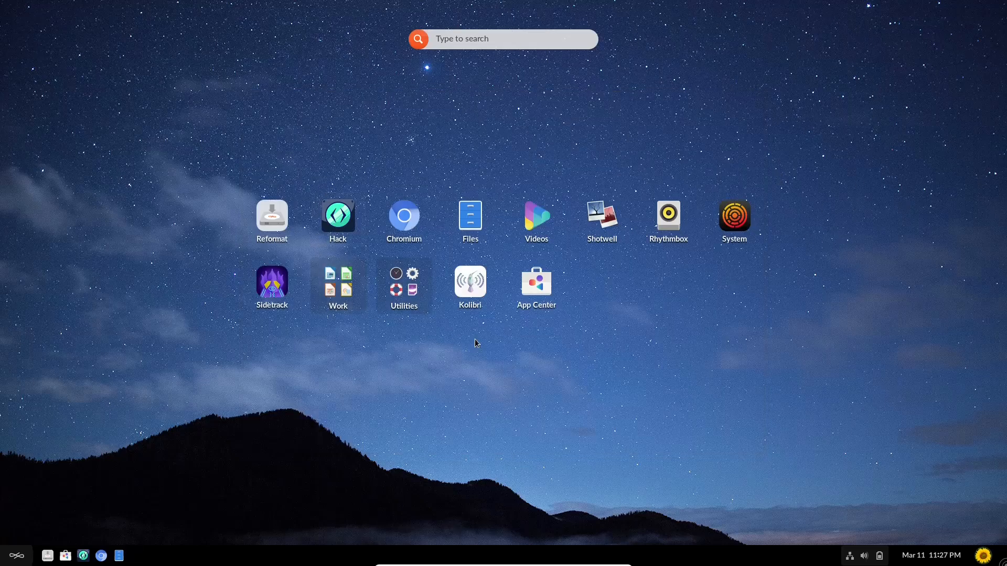
mouse_move(358, 555)
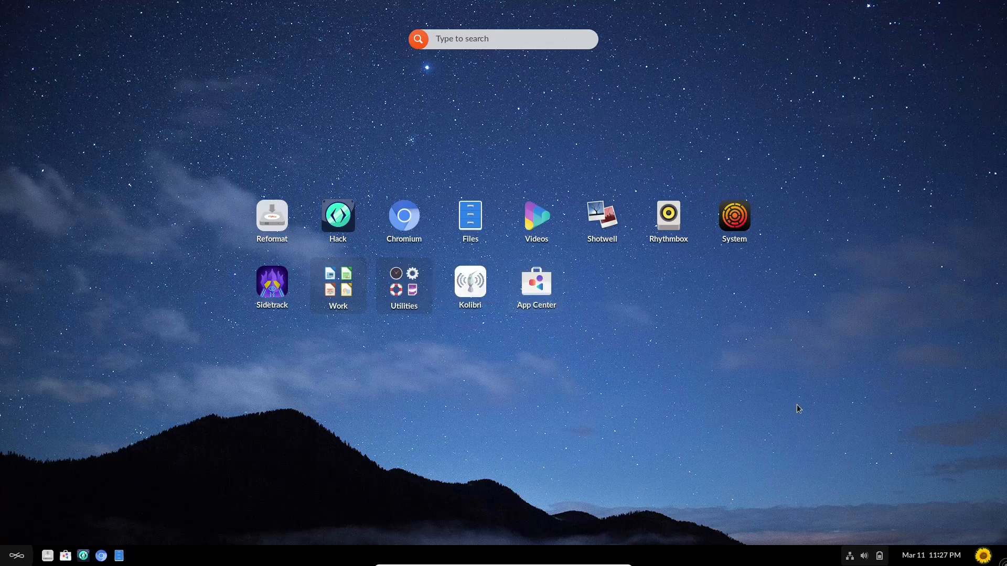
mouse_move(531, 375)
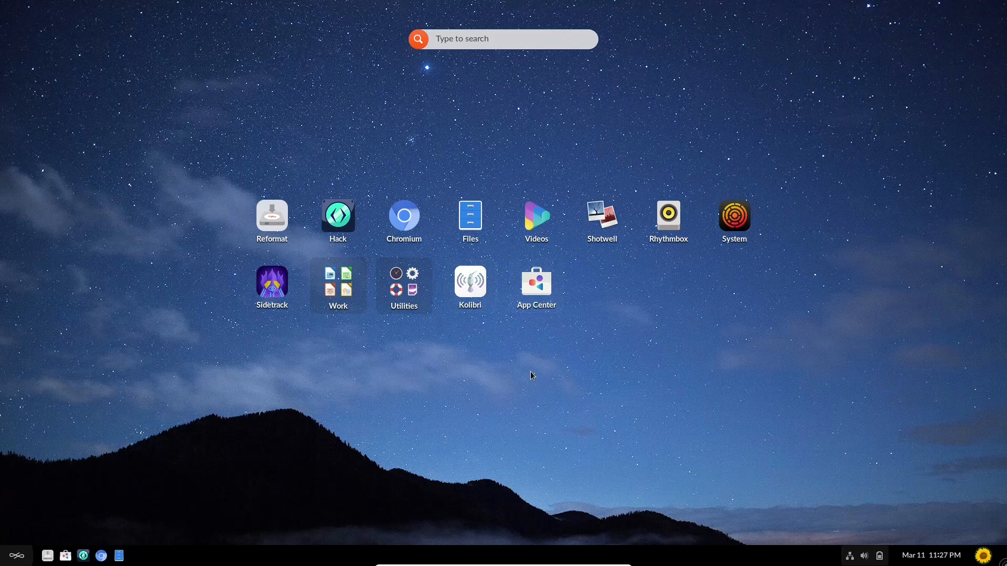
mouse_move(690, 303)
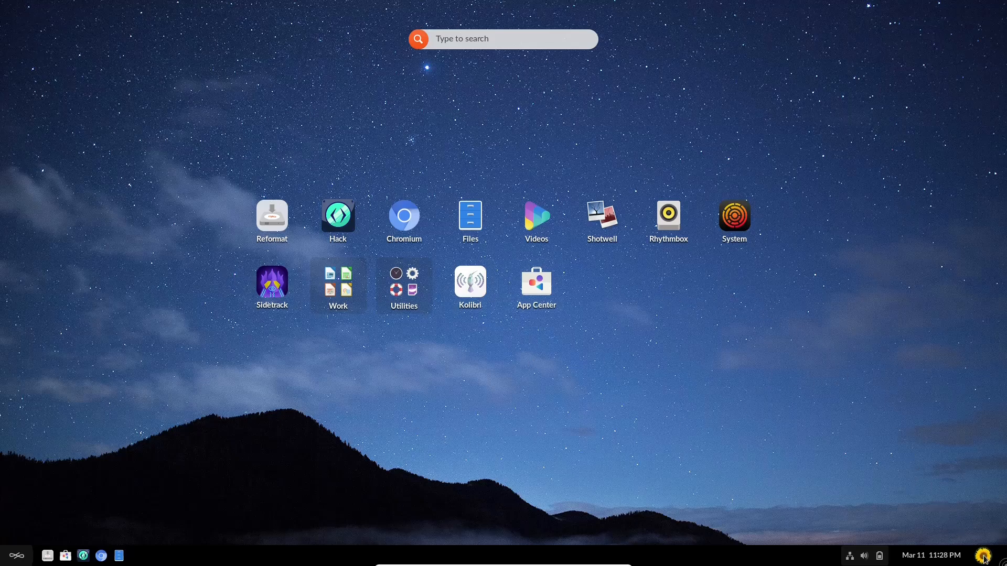
Open the user menu from the sunflower icon at the taskbar's bottom-right
click(982, 554)
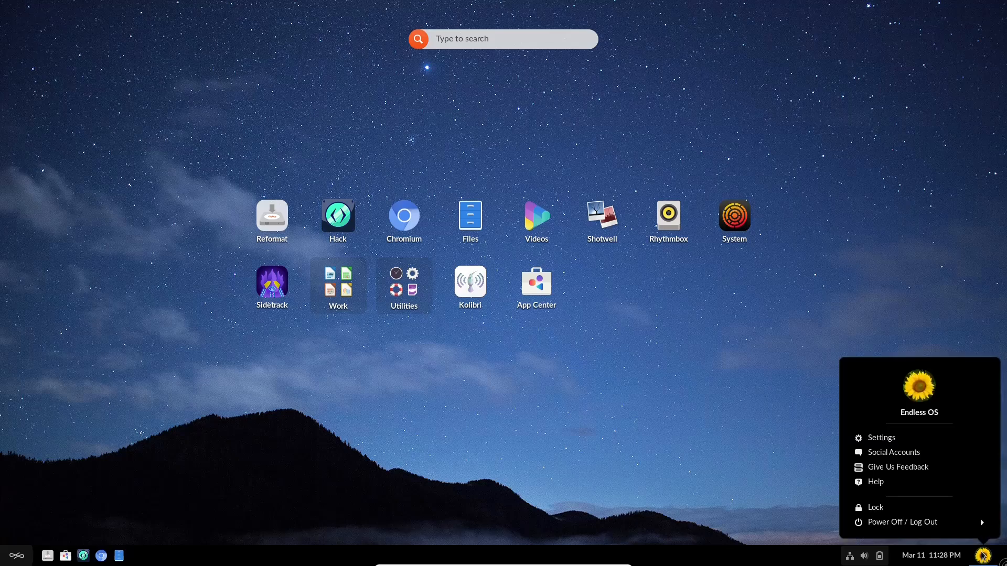
mouse_move(892, 452)
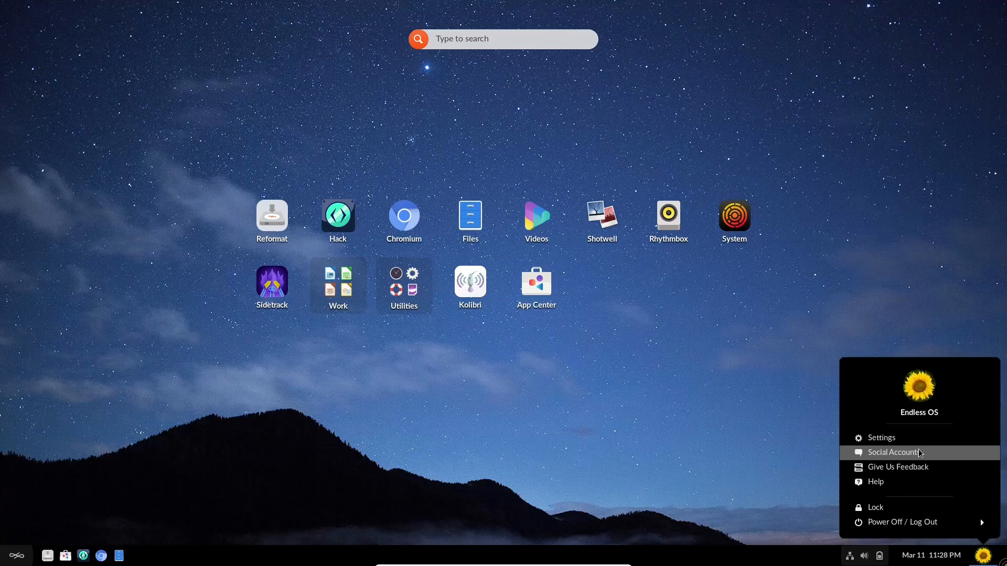
mouse_move(923, 471)
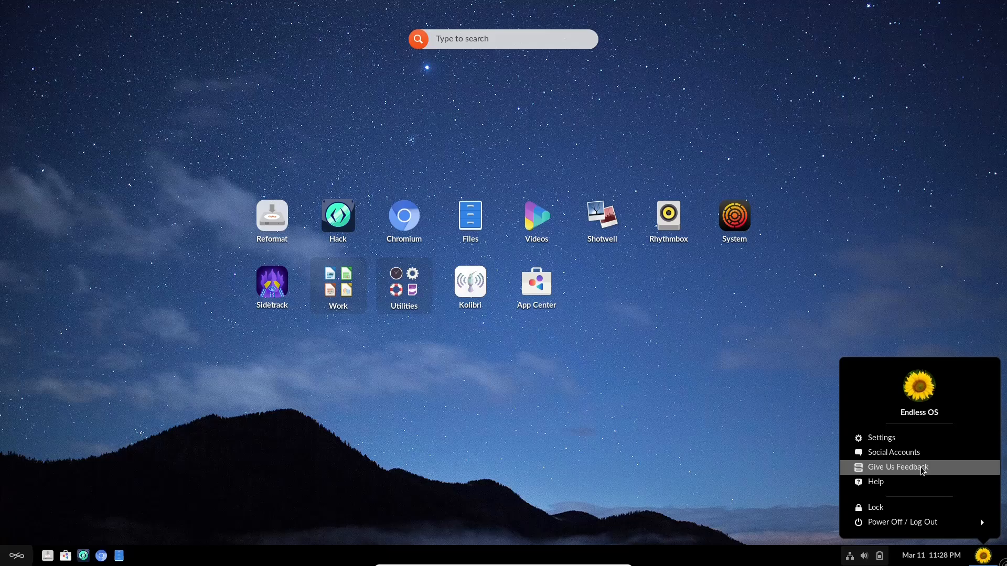
mouse_move(919, 507)
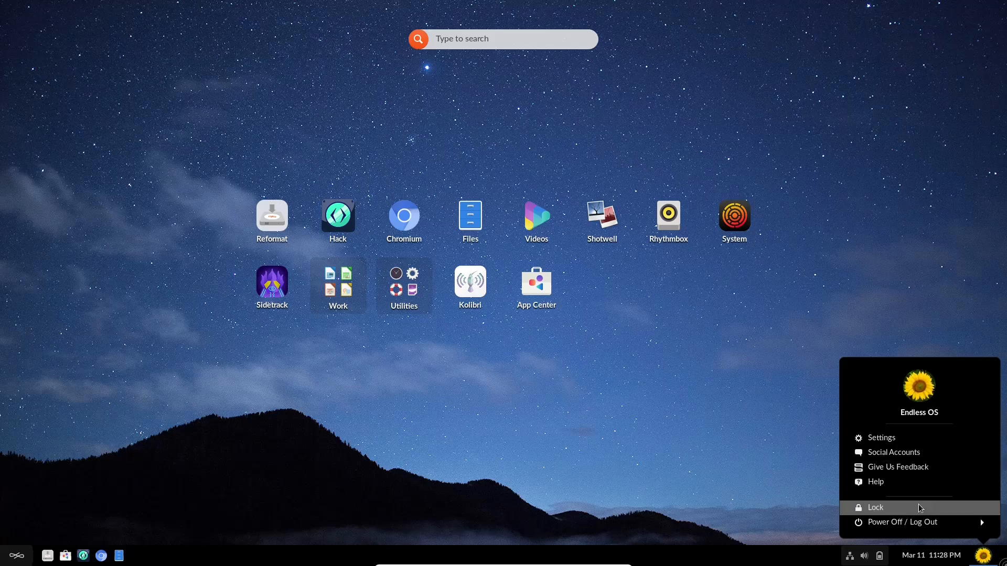
mouse_move(901, 523)
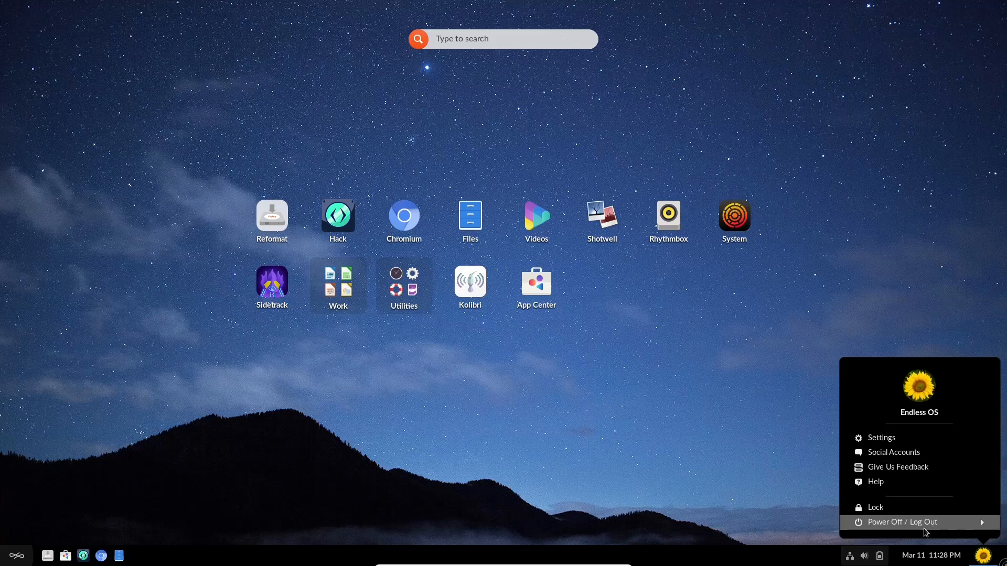
mouse_move(898, 445)
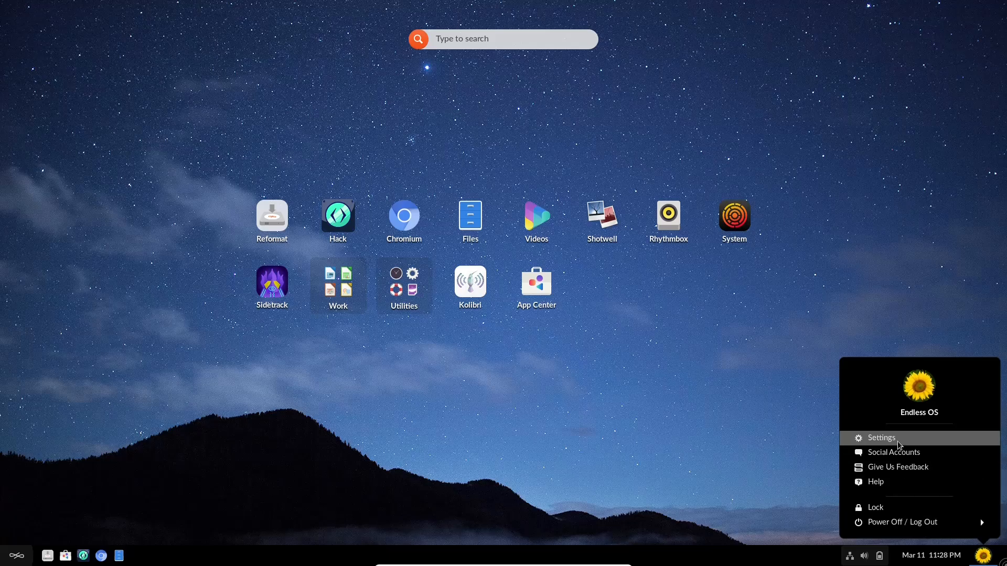
Open Settings and browse the Network, Bluetooth, Background, Notifications, Search and Online Accounts pages
click(881, 437)
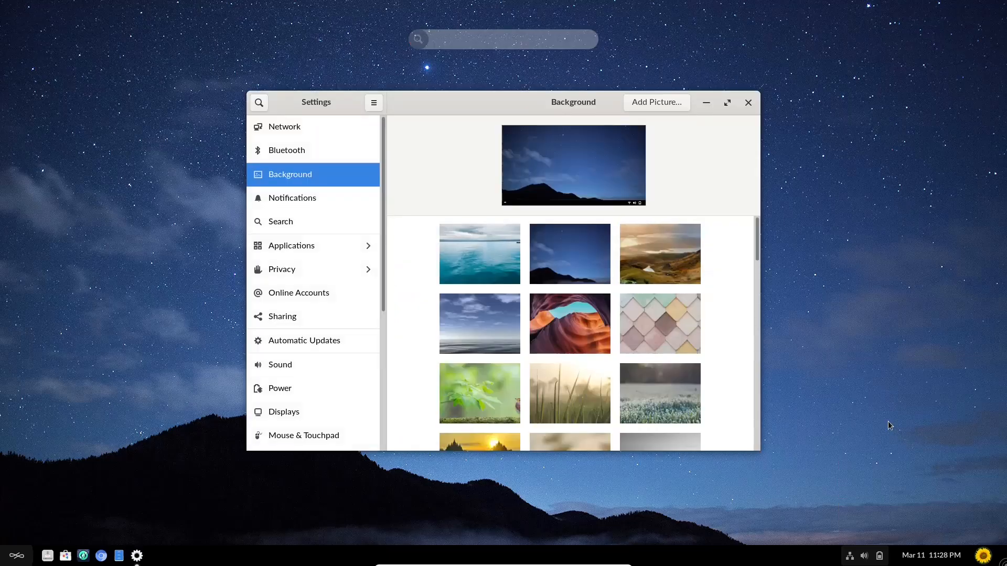
mouse_move(284, 127)
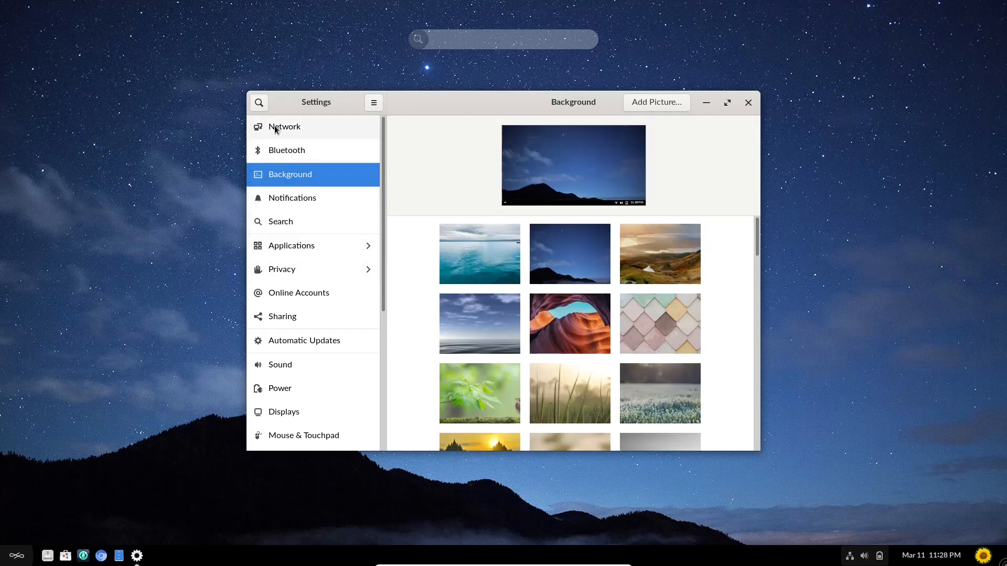
click(284, 126)
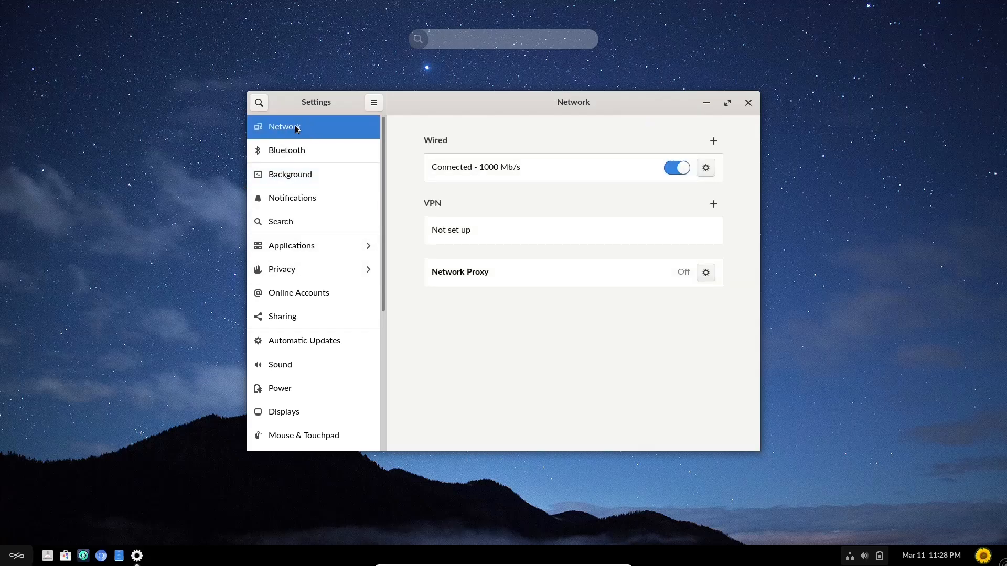
click(286, 149)
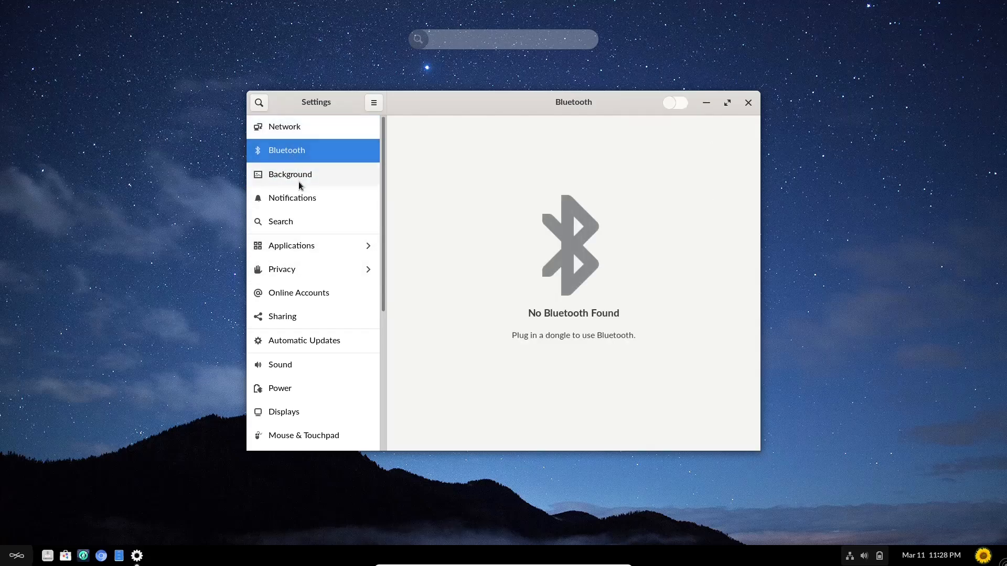
click(289, 174)
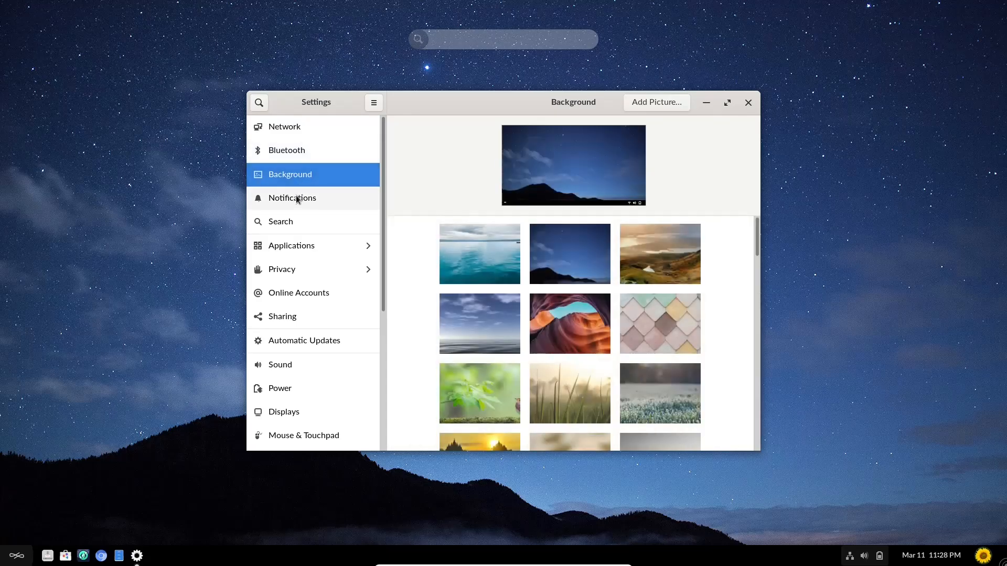
click(292, 197)
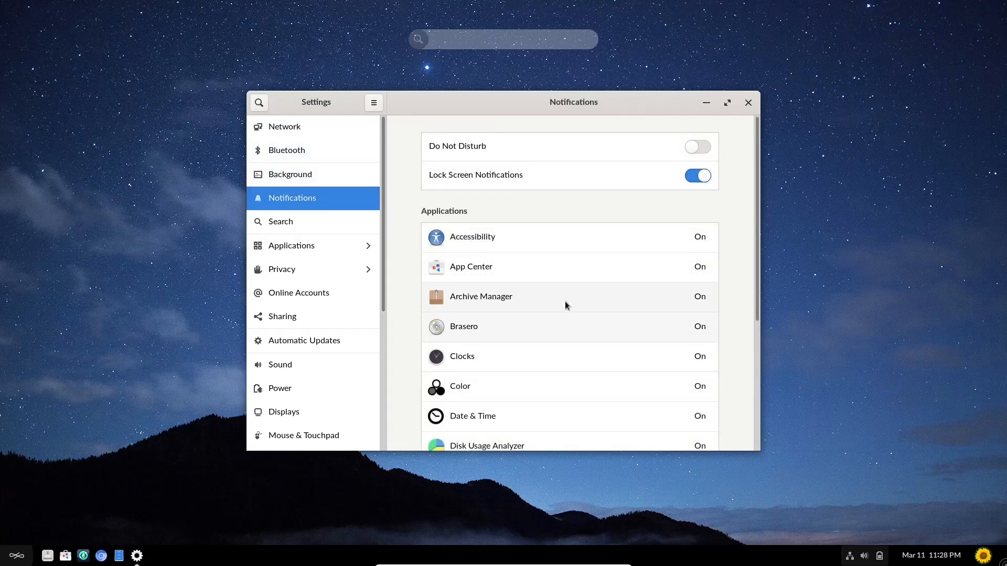
mouse_move(458, 241)
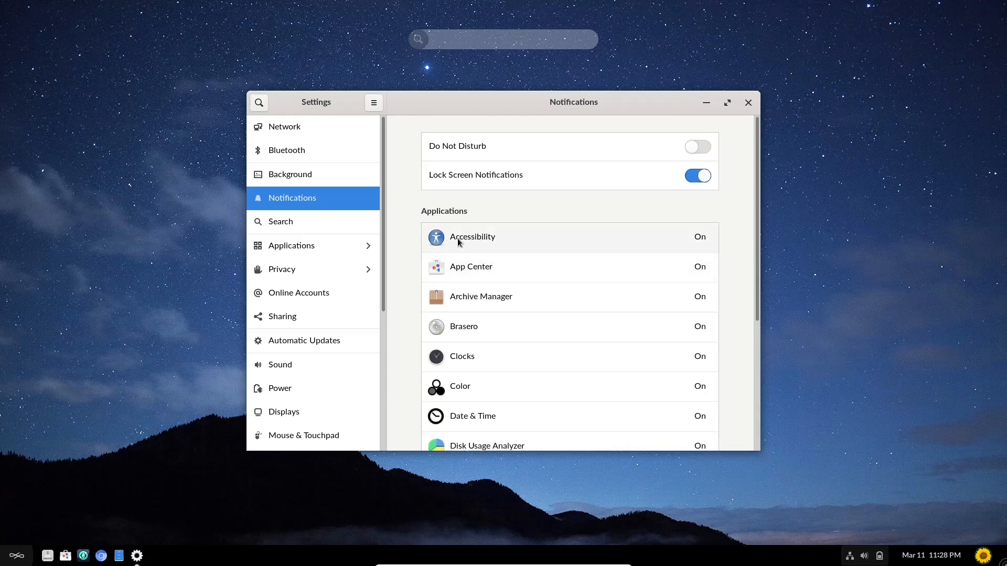
mouse_move(304, 227)
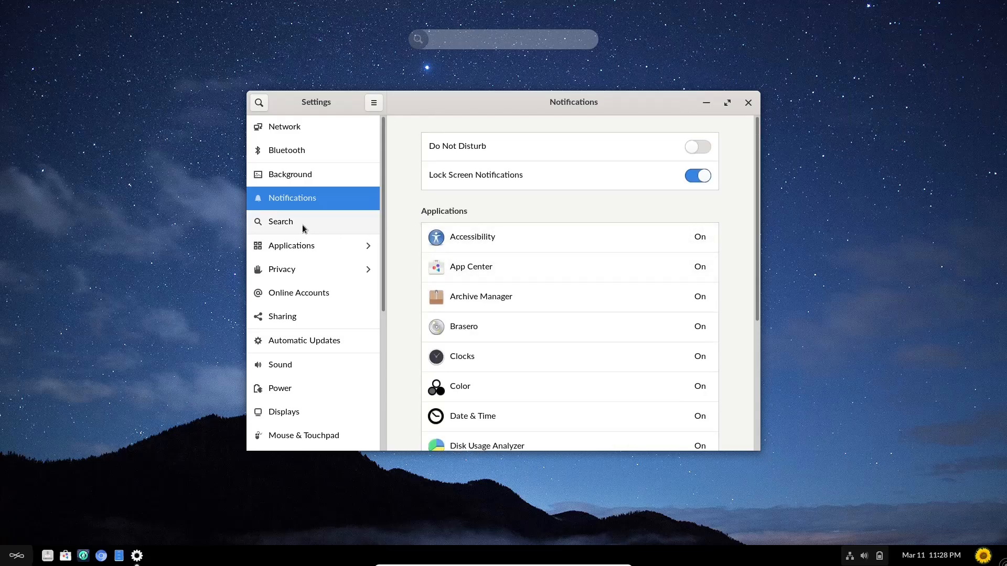
click(280, 220)
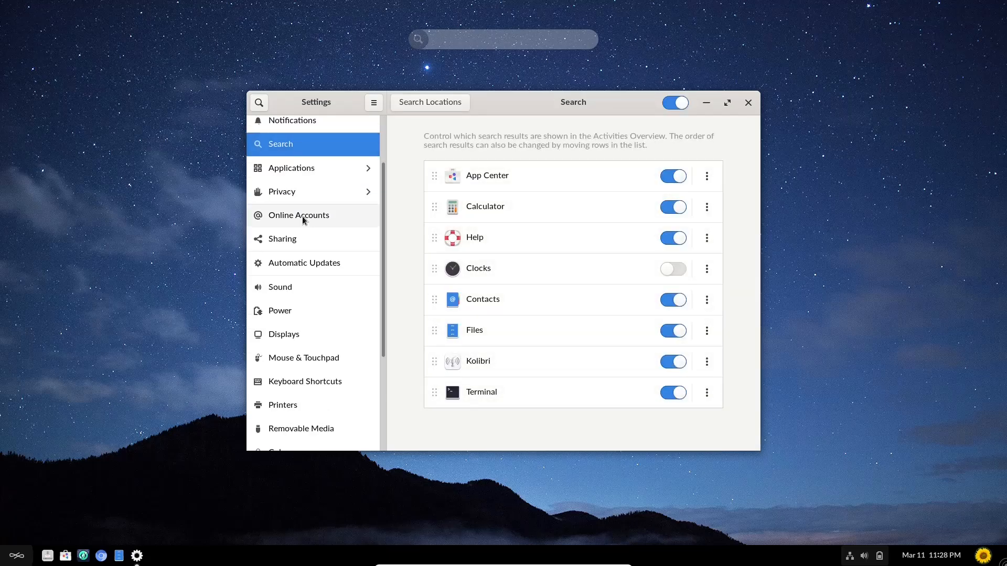
click(299, 215)
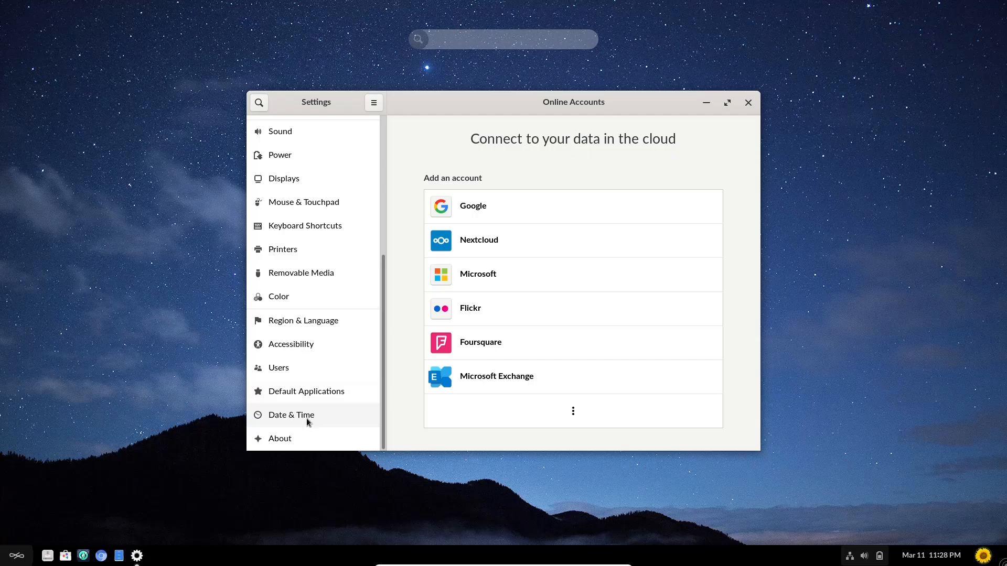
click(280, 438)
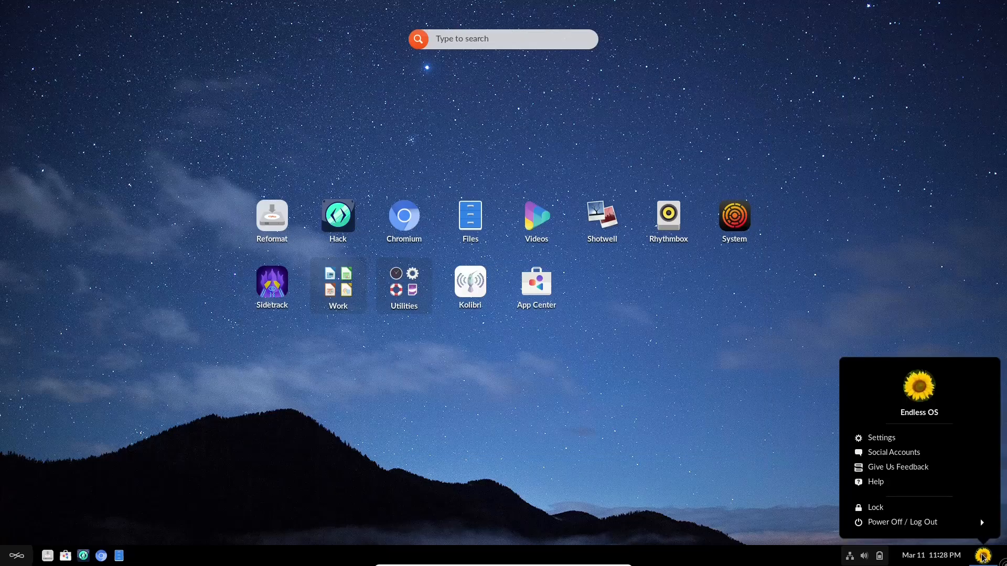
mouse_move(892, 452)
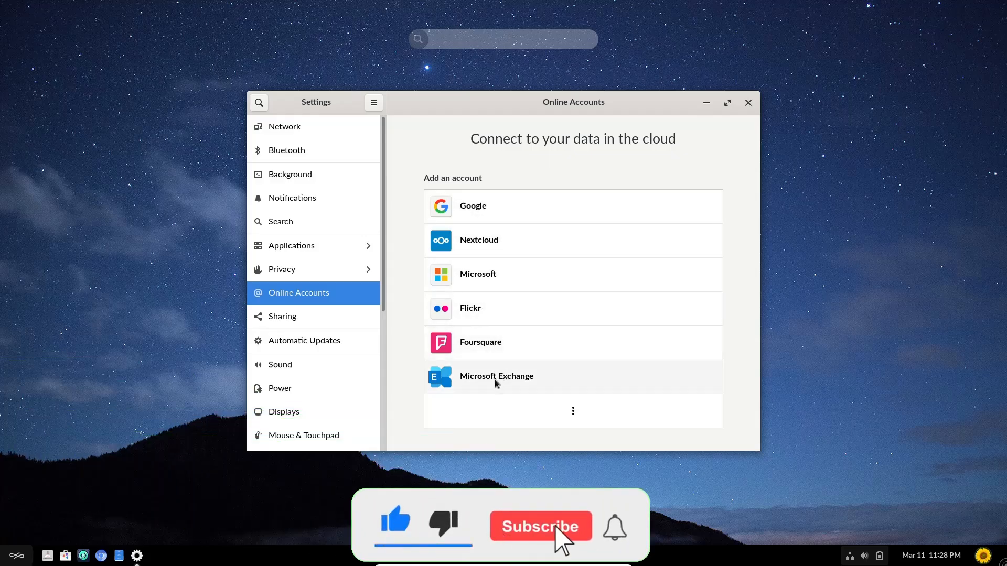
click(539, 526)
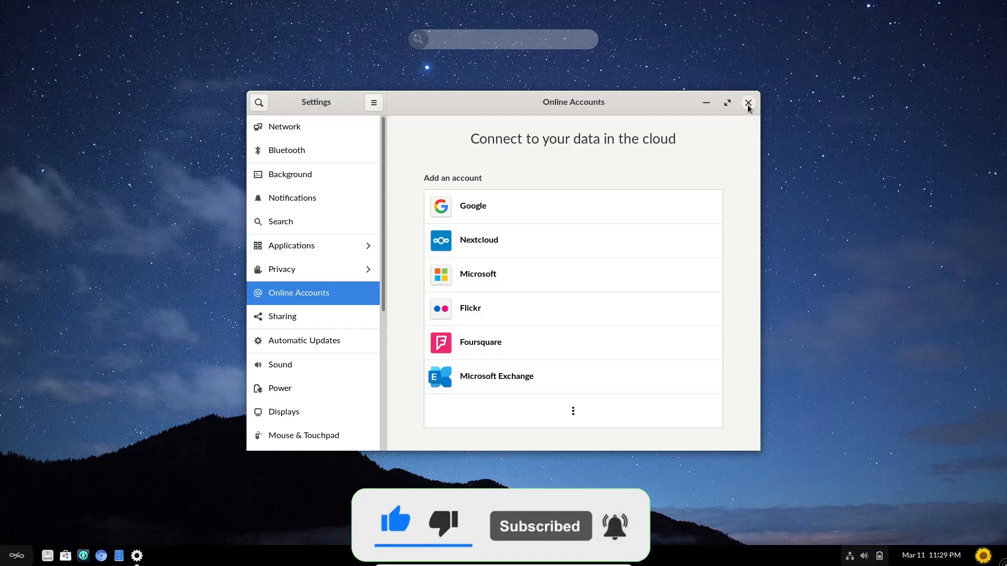
Close the Settings window, returning to the desktop app grid
click(747, 103)
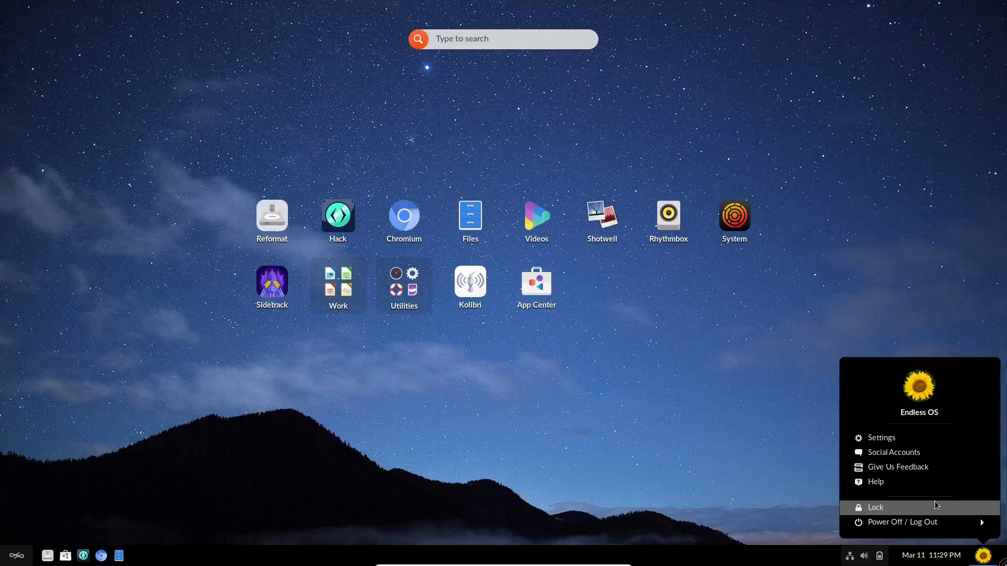
mouse_move(889, 483)
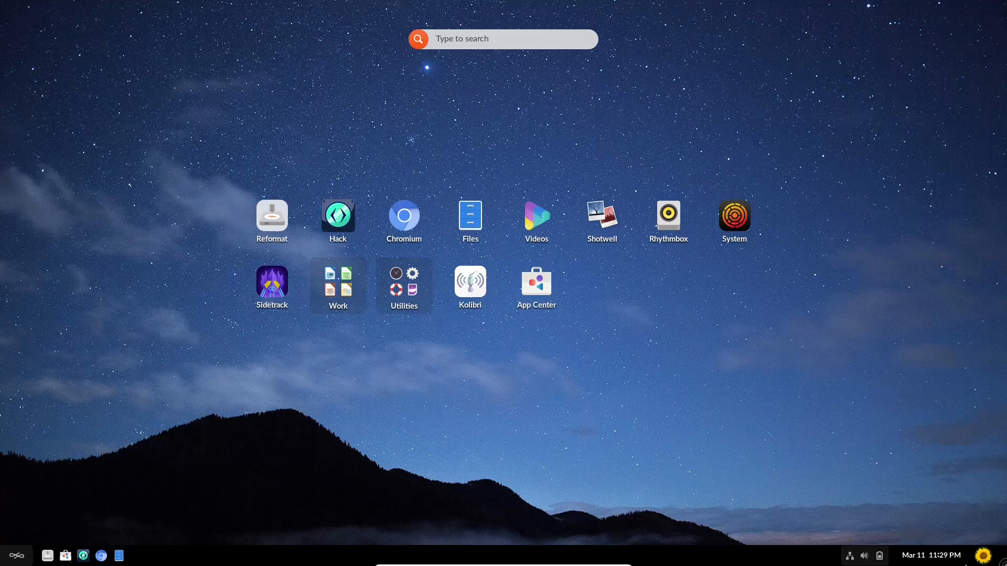
mouse_move(893, 548)
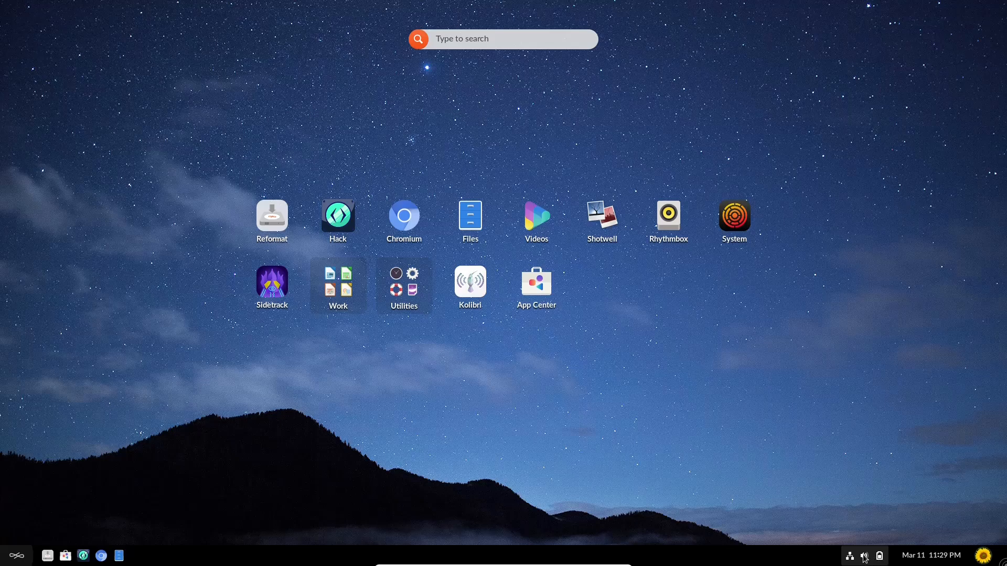
mouse_move(798, 502)
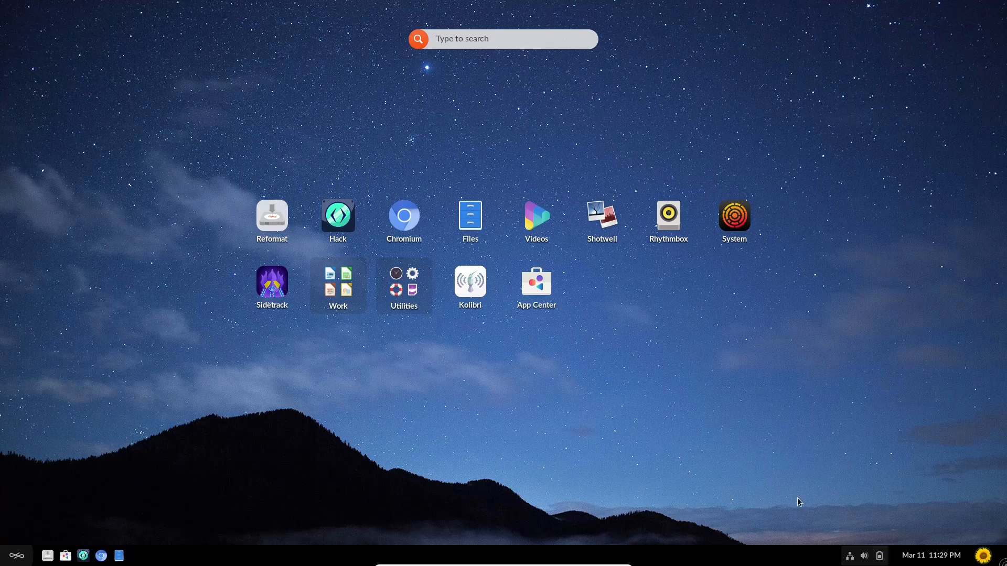
mouse_move(16, 555)
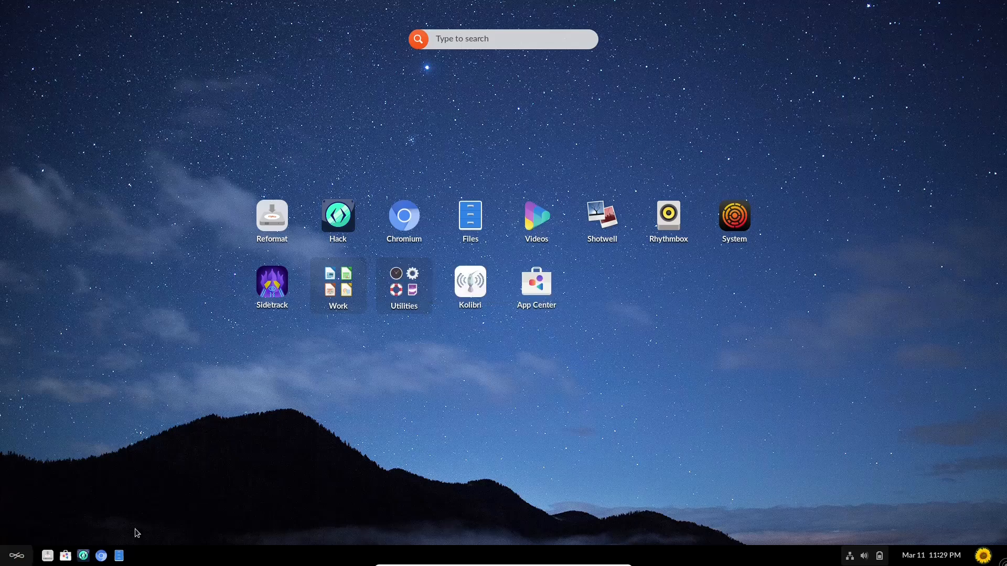
mouse_move(48, 555)
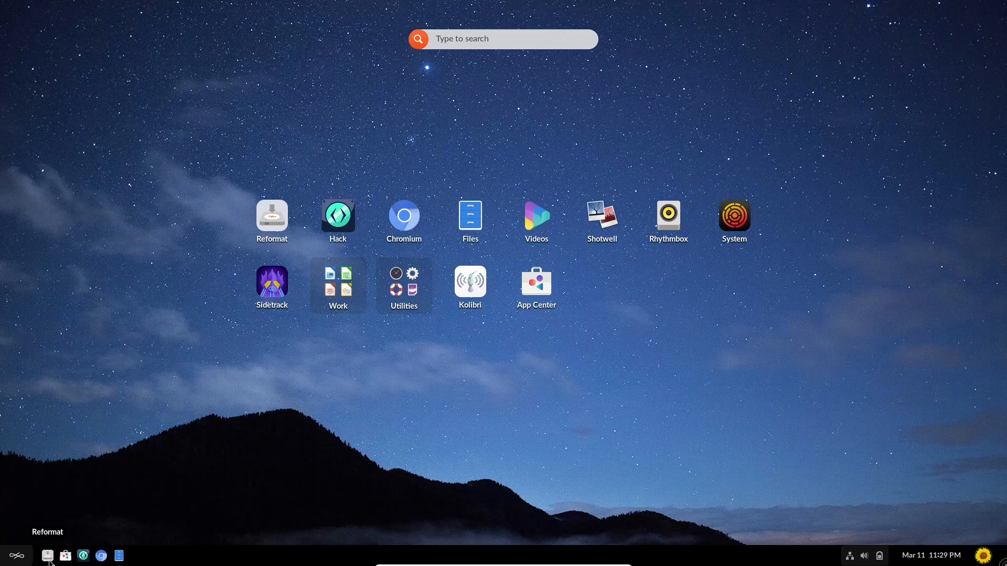
mouse_move(65, 555)
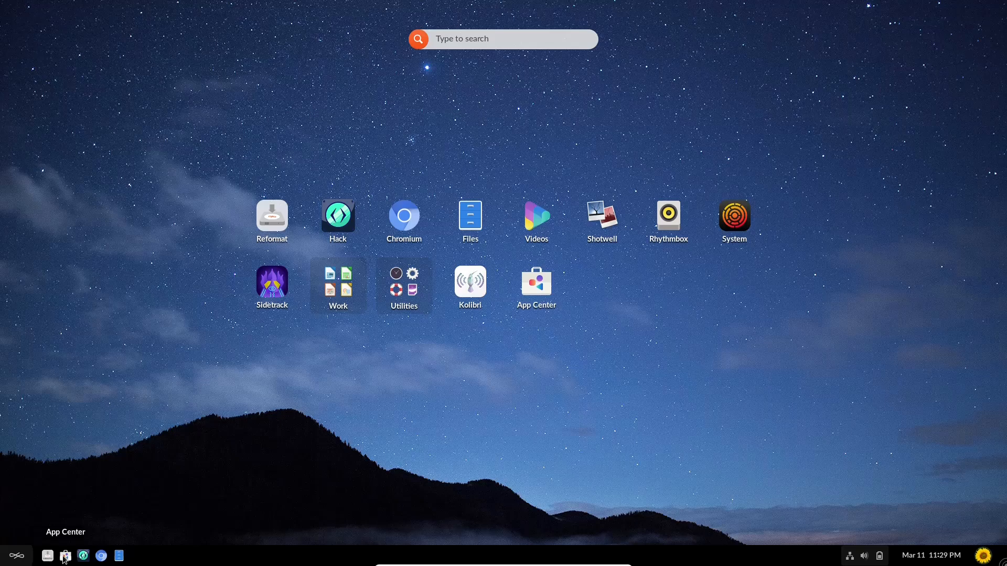
Launch App Center, maximize its window, and open the empty app search field
click(64, 555)
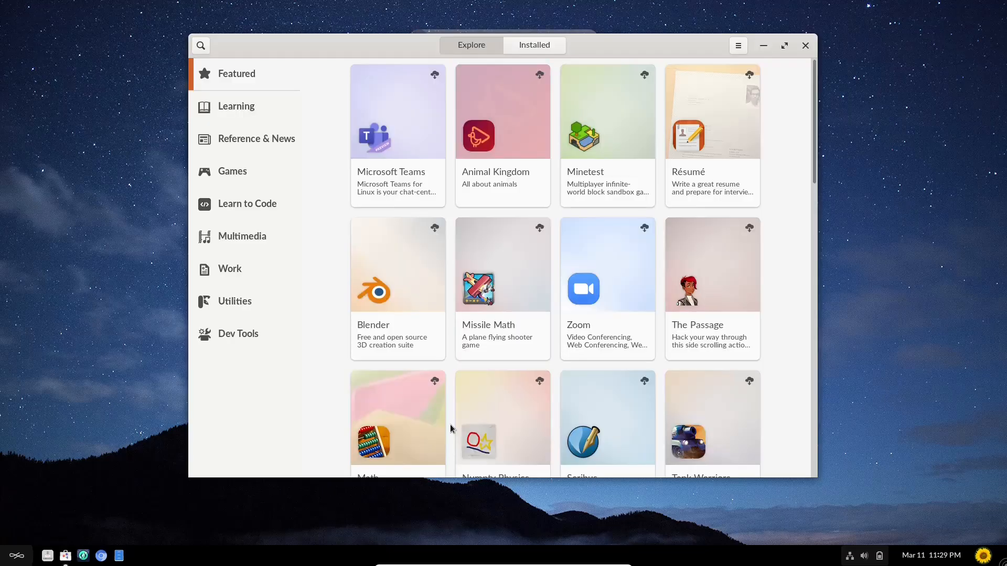
mouse_move(812, 97)
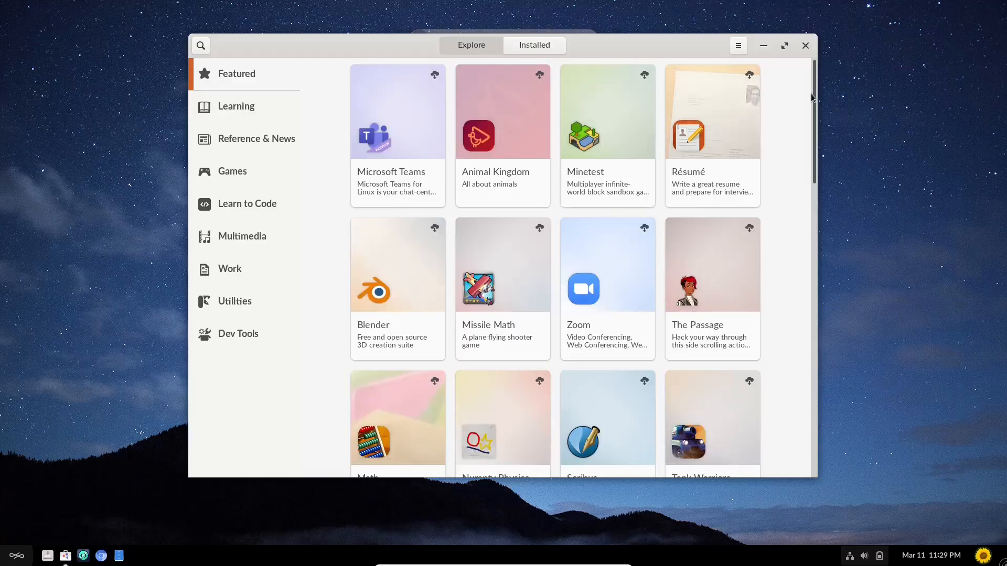
click(784, 46)
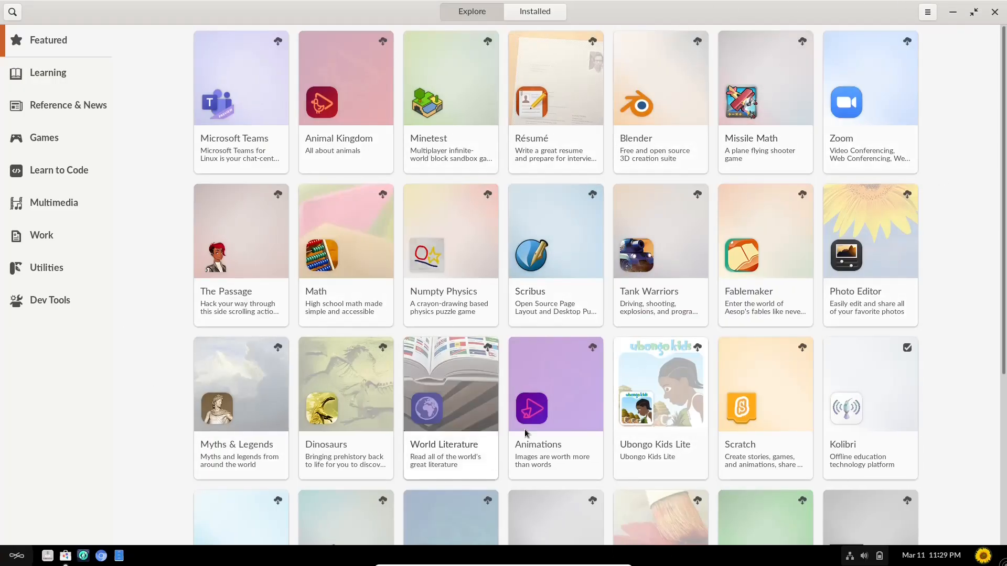
click(12, 12)
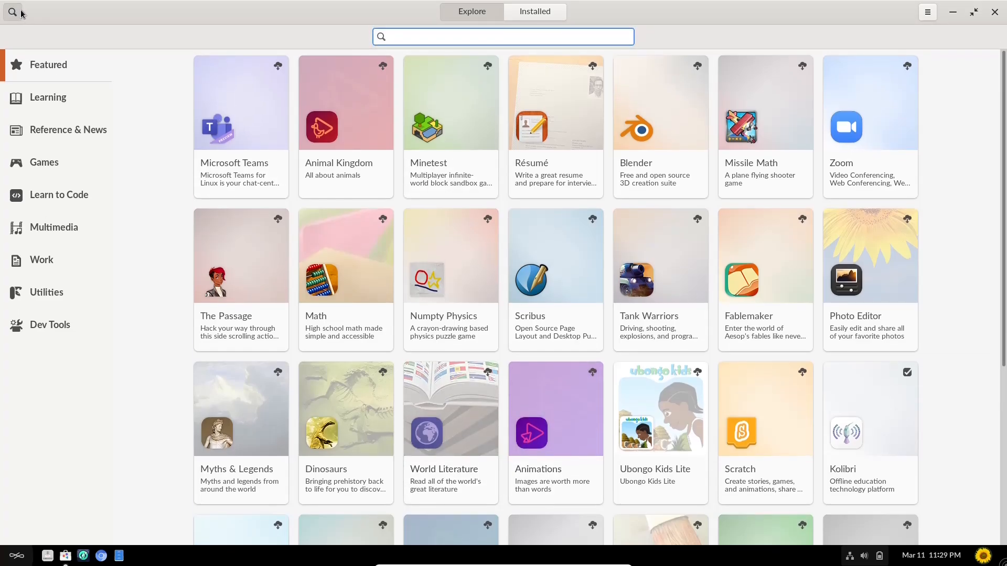
text(obs)
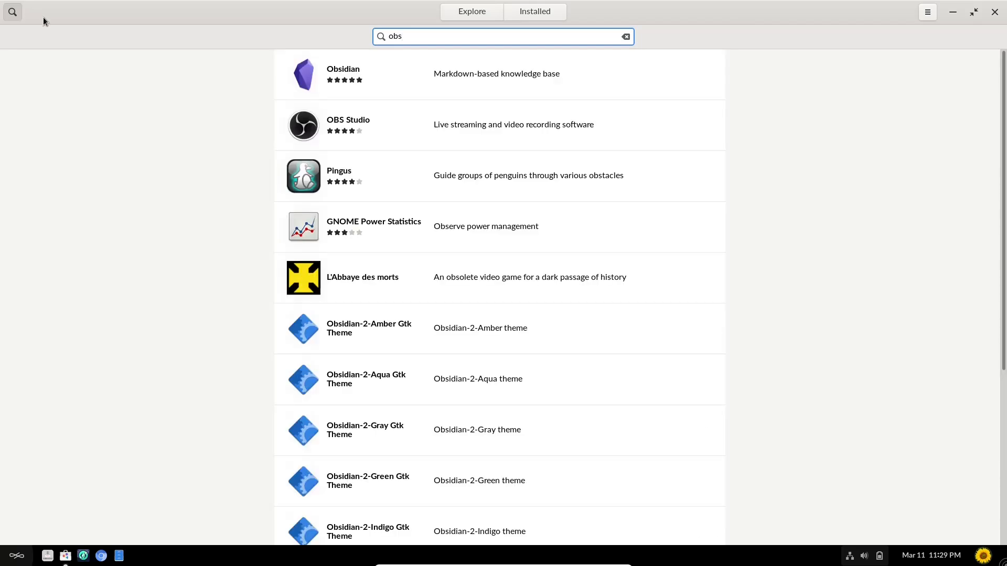
mouse_move(512, 107)
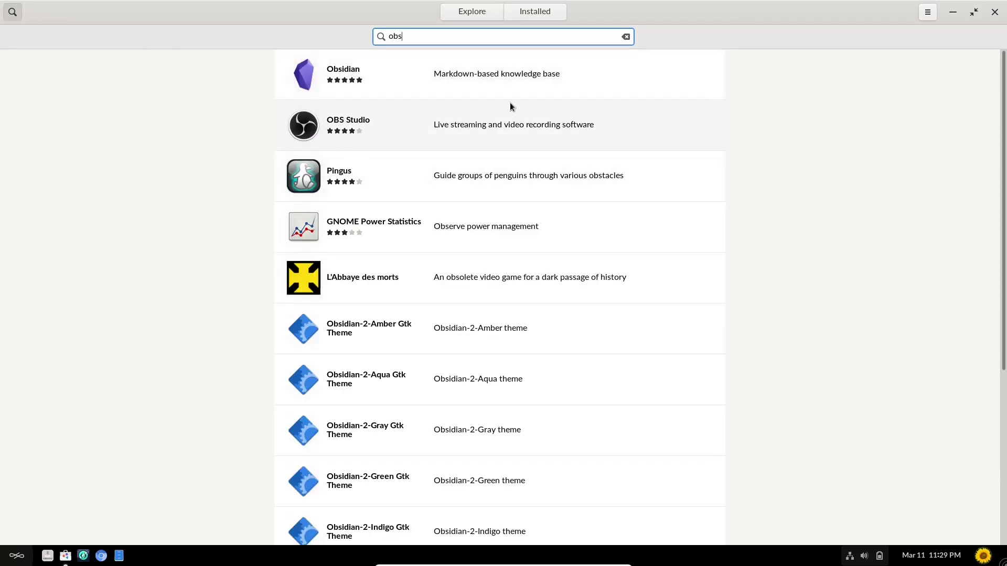
mouse_move(472, 258)
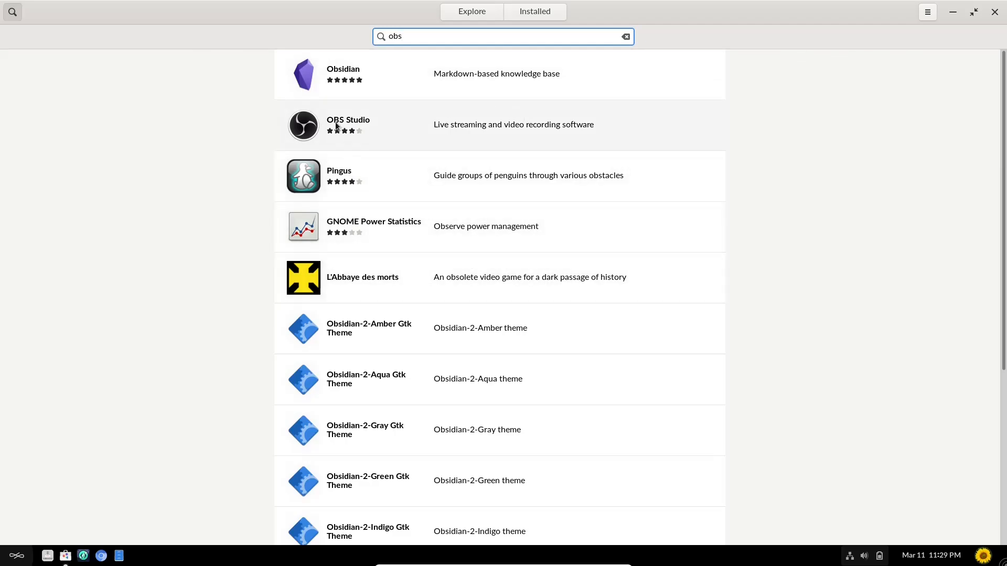
mouse_move(360, 180)
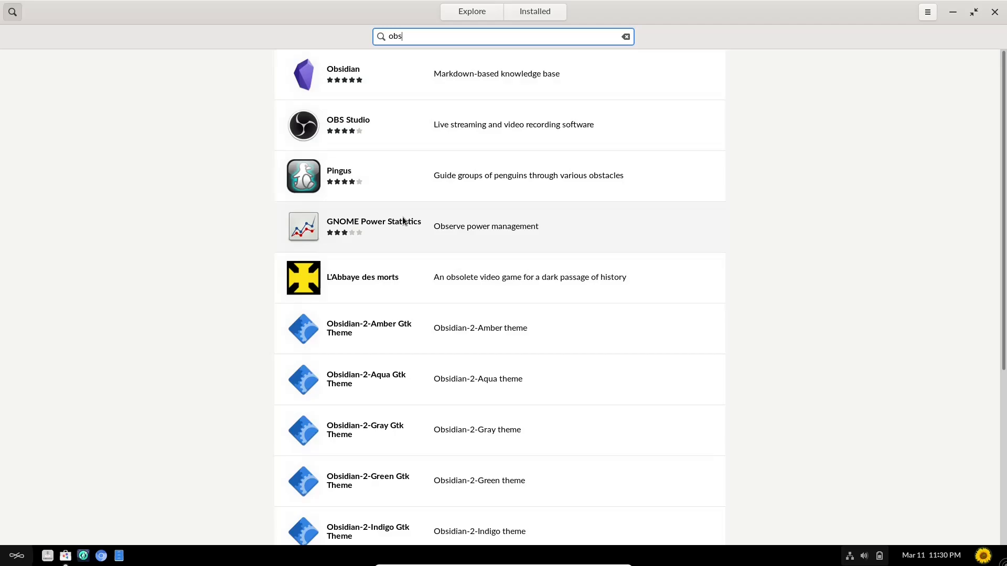
mouse_move(391, 299)
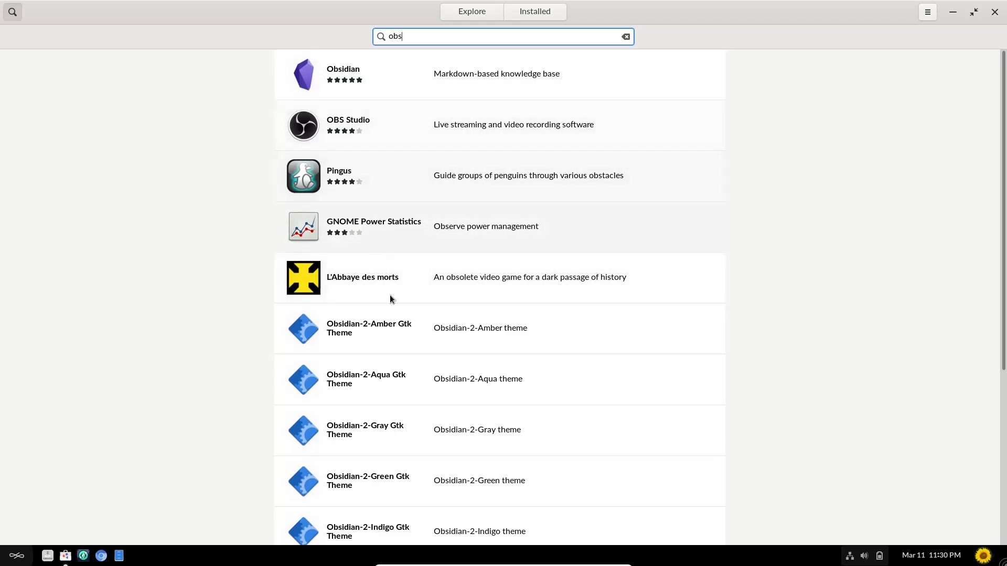
click(625, 36)
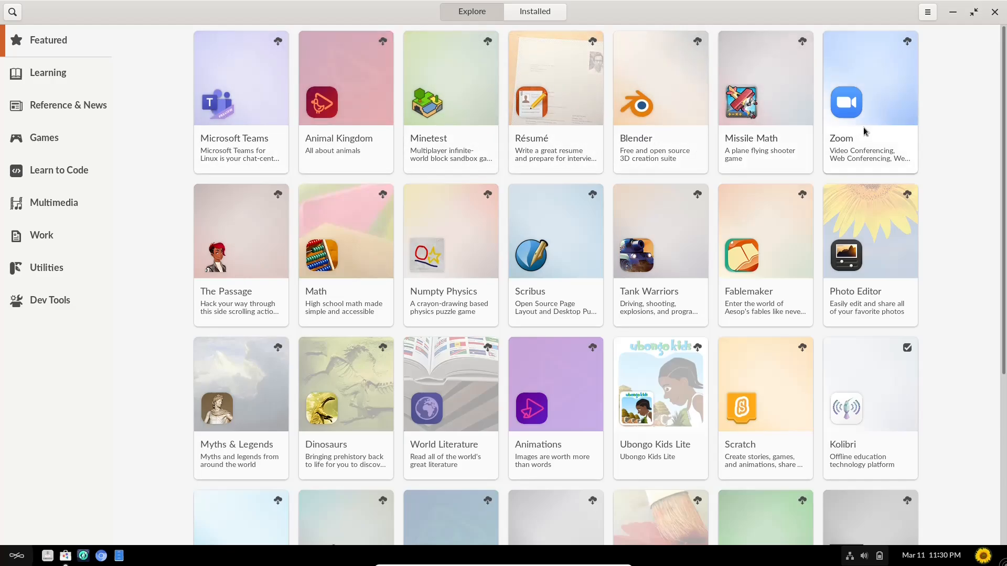
Browse the Learning, Reference & News, Games and Learn to Code app categories
scroll(down, 3)
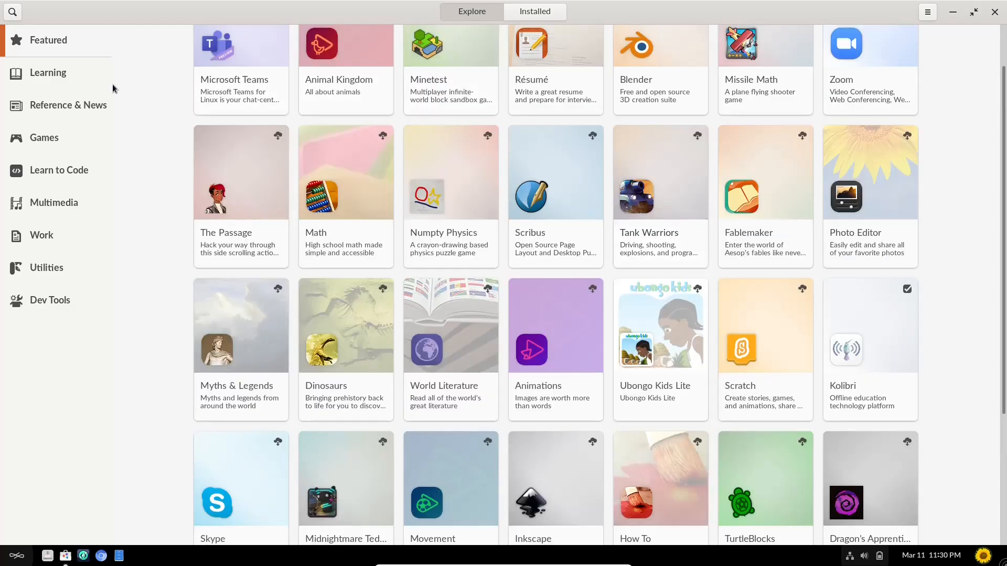
click(48, 72)
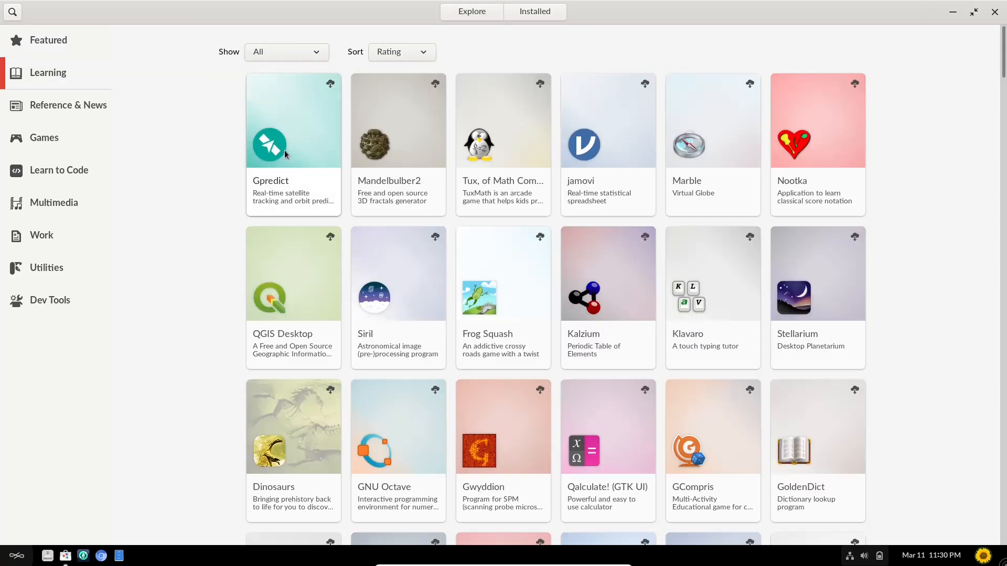
mouse_move(524, 187)
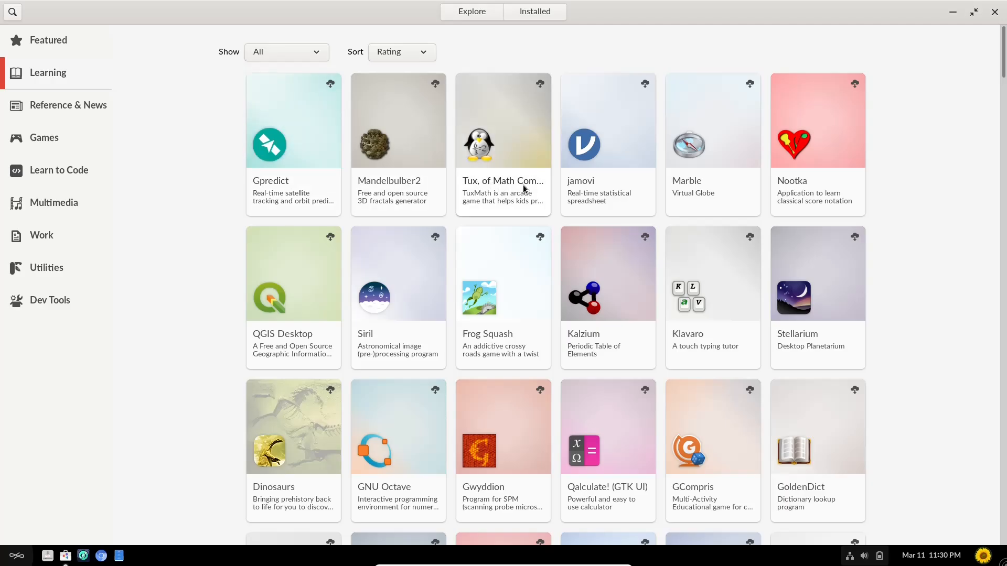
scroll(down, 3)
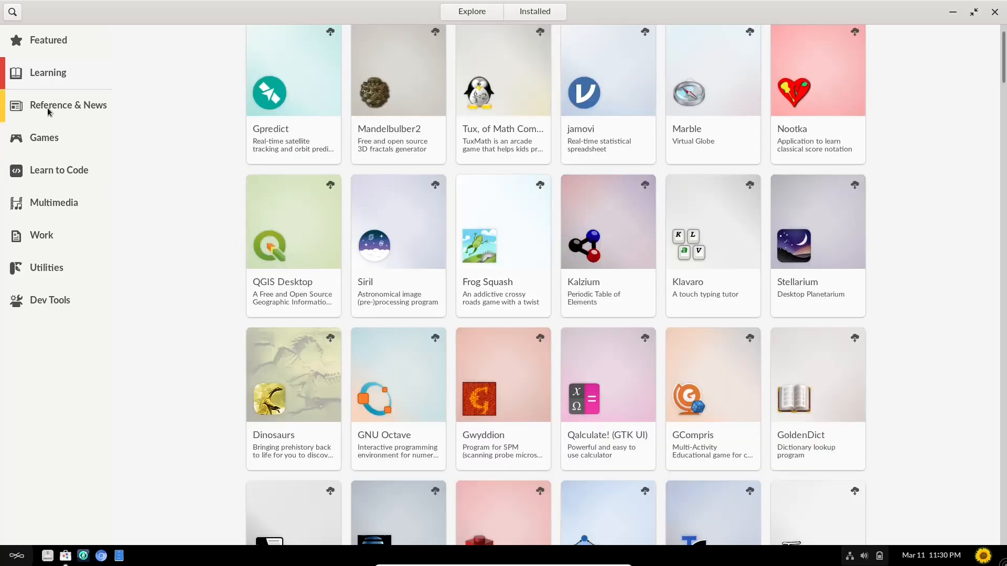
click(68, 105)
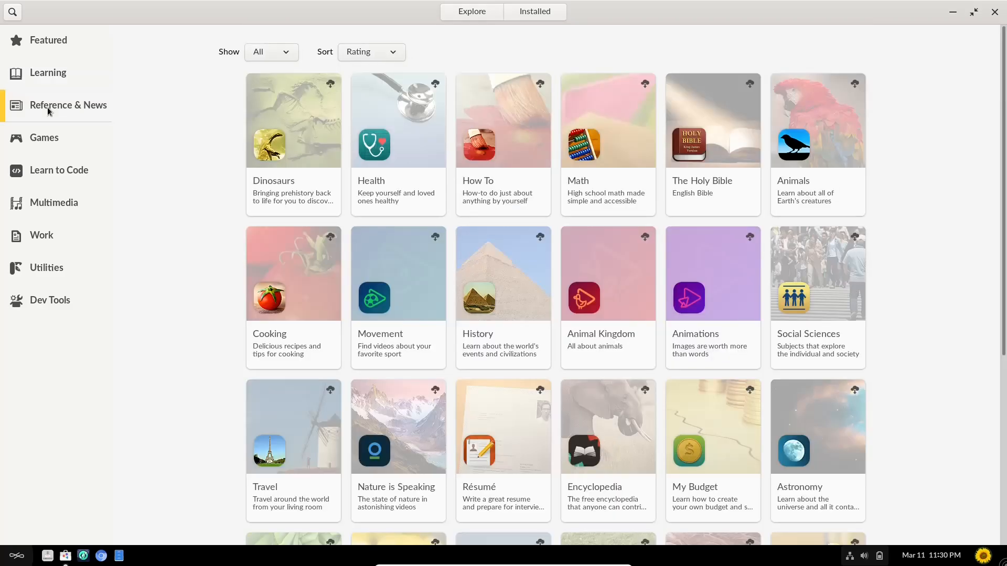
click(44, 138)
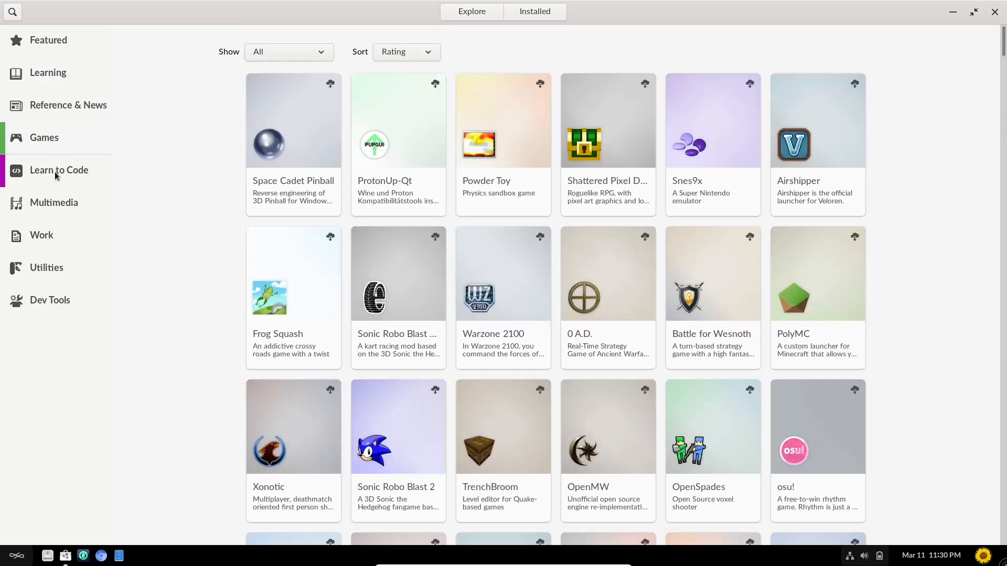
click(58, 170)
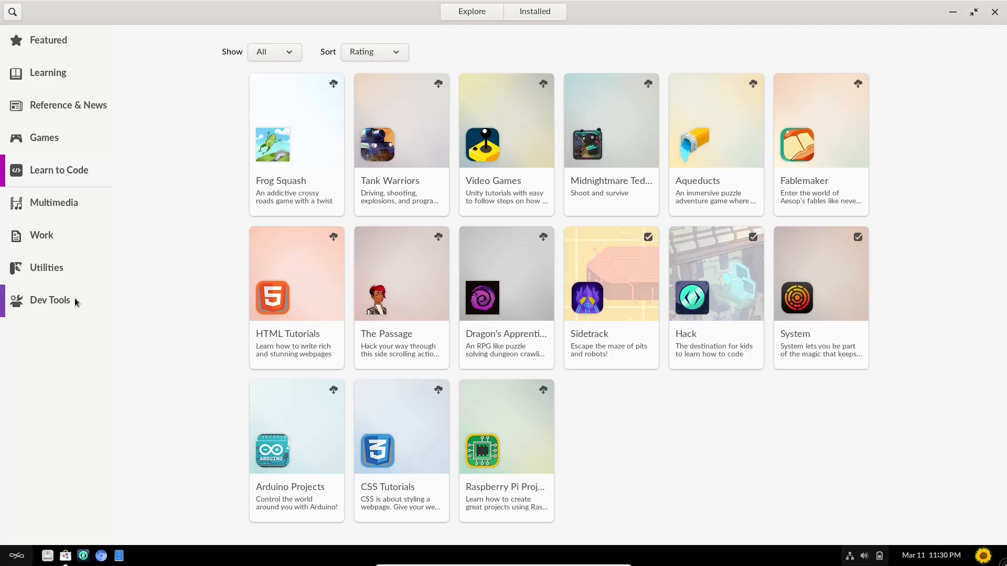
mouse_move(181, 328)
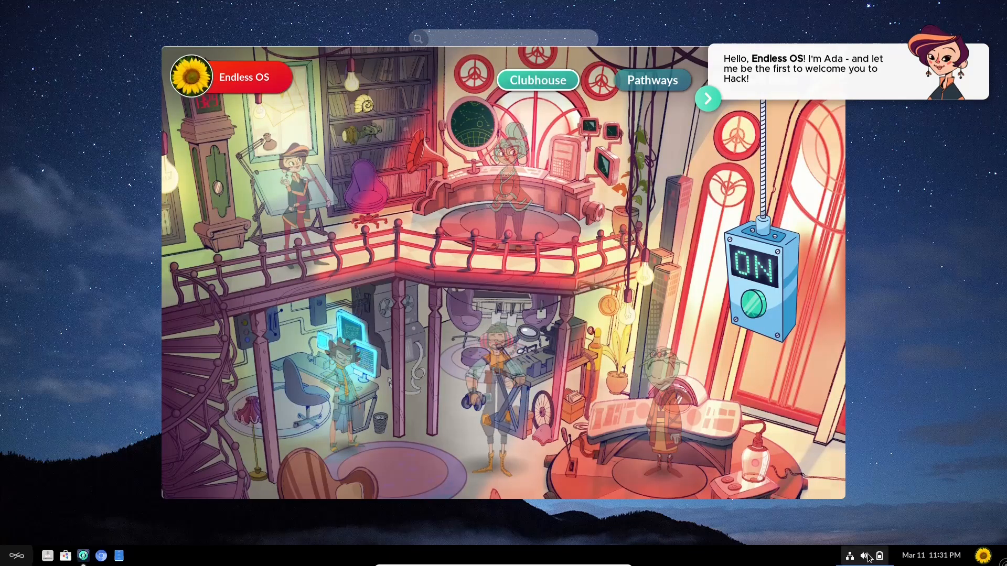
Launch Hack to Ada's clubhouse, then quit it from its taskbar icon menu
click(865, 554)
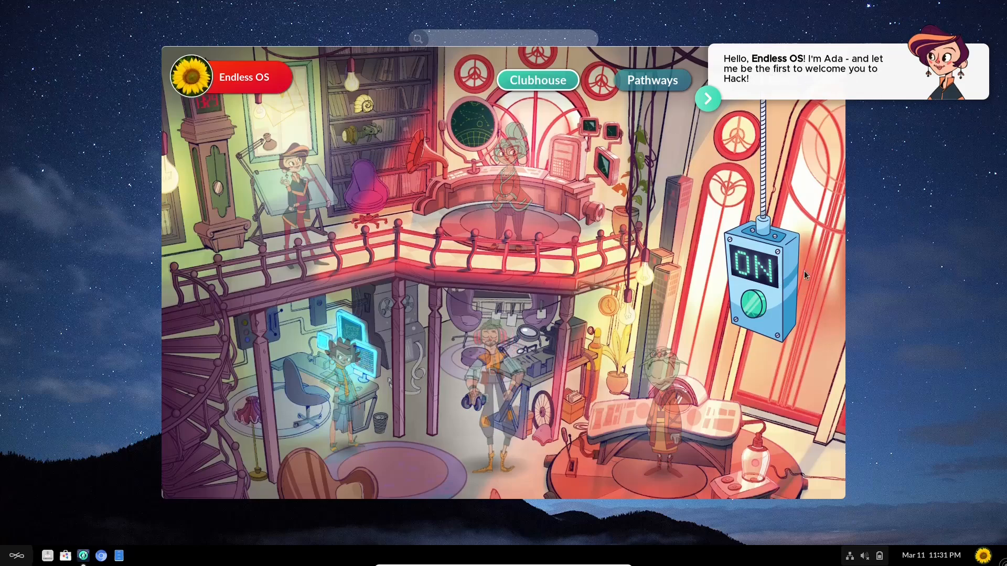
mouse_move(570, 278)
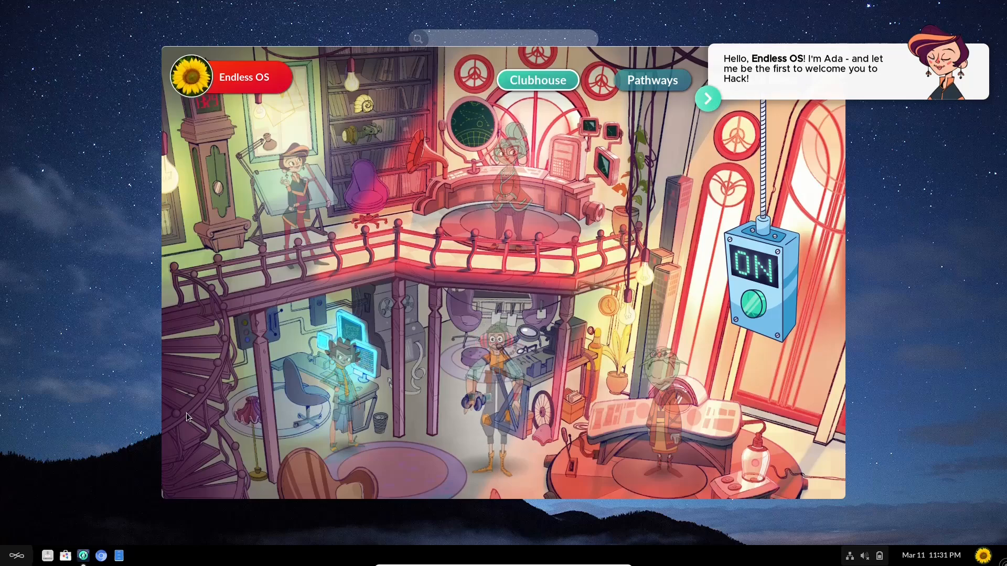
right_click(82, 555)
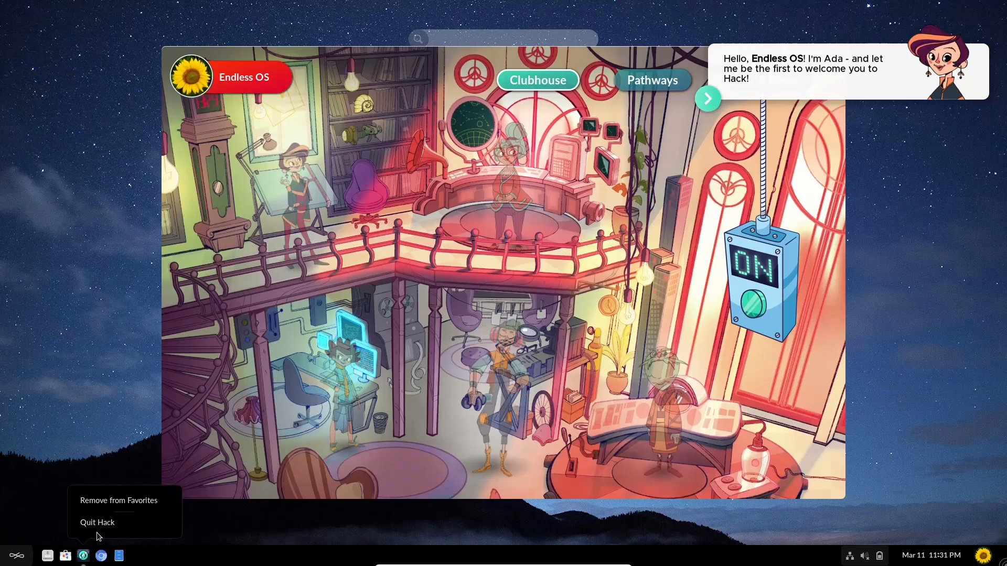
click(97, 522)
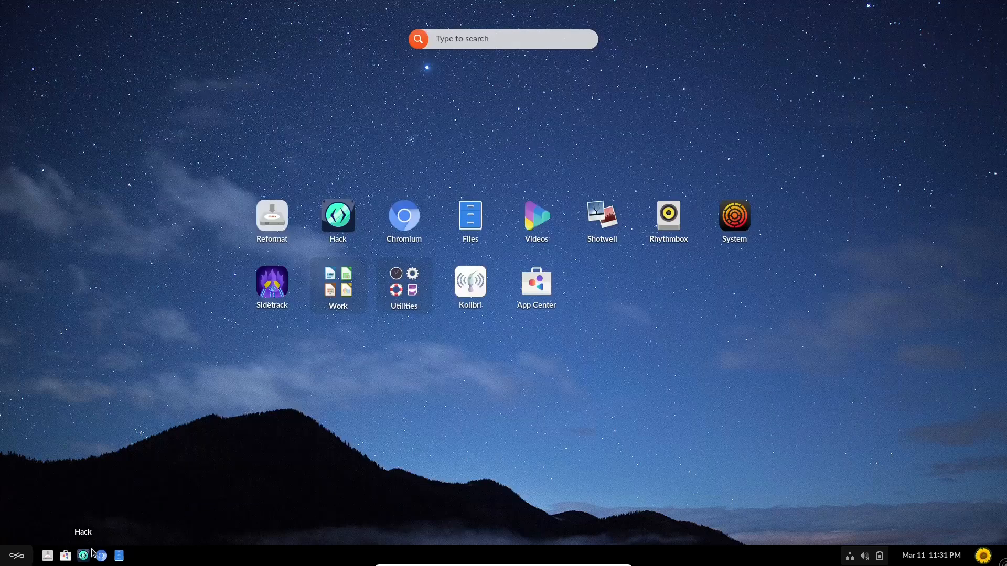
mouse_move(101, 555)
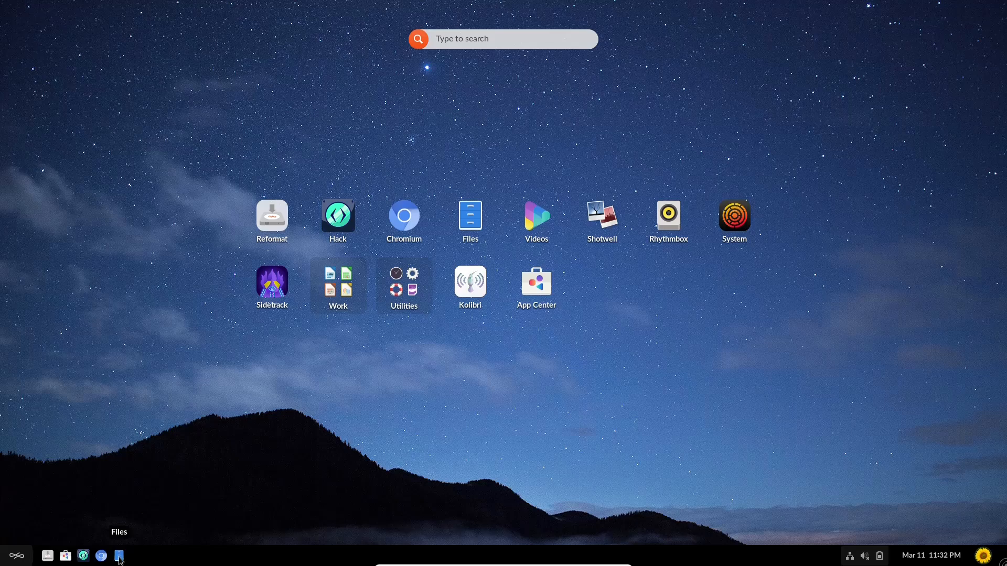
click(118, 556)
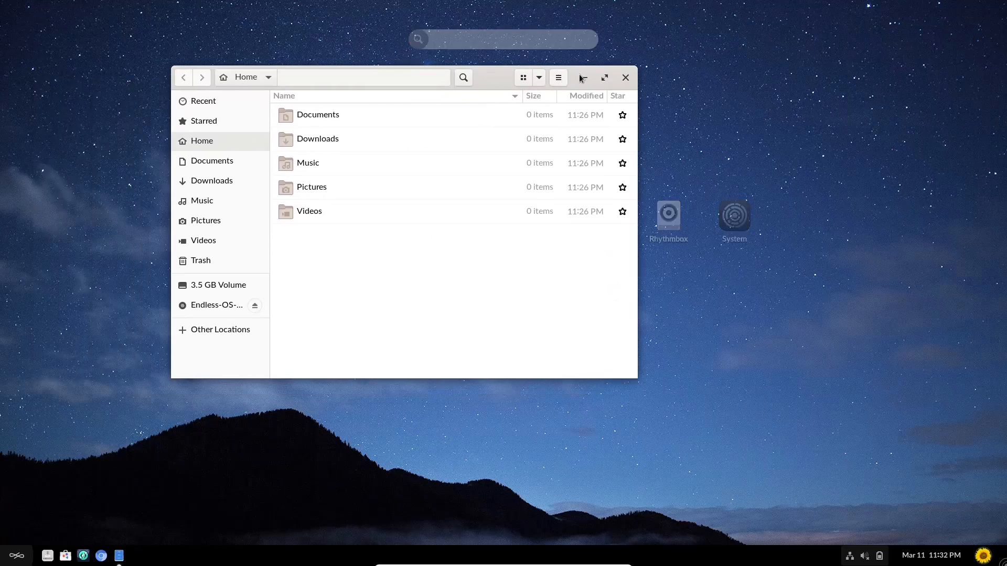
click(603, 77)
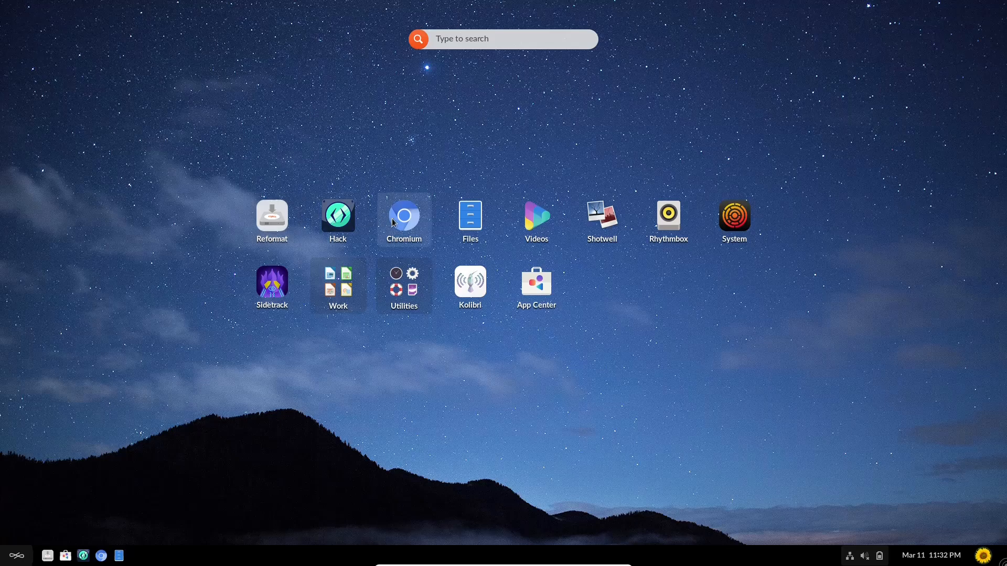
mouse_move(536, 220)
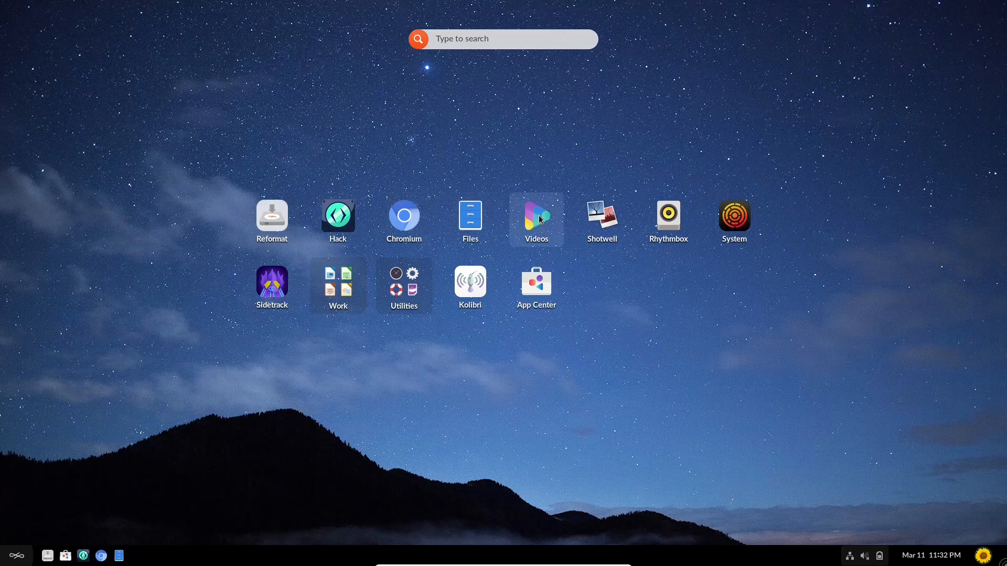
mouse_move(667, 220)
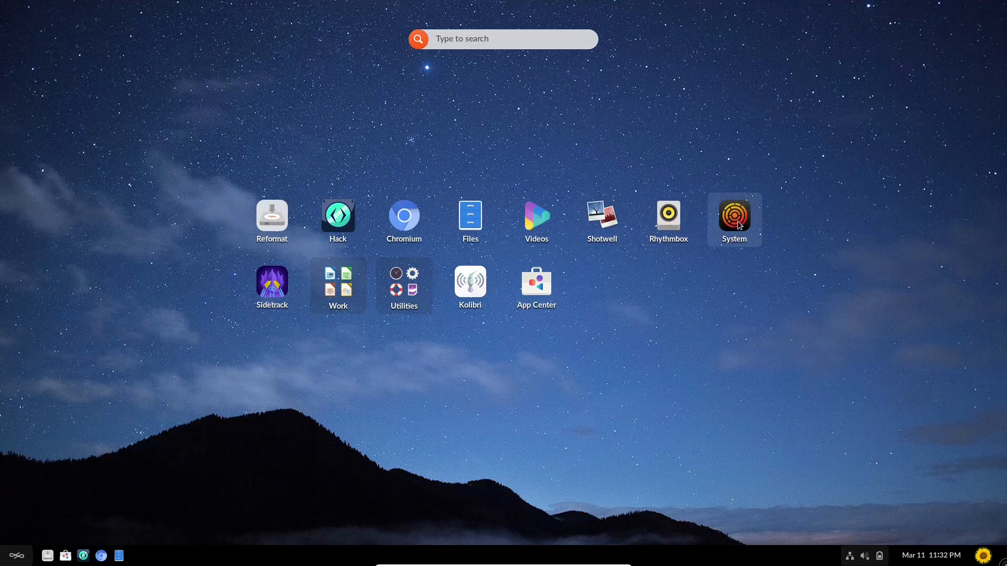
mouse_move(469, 287)
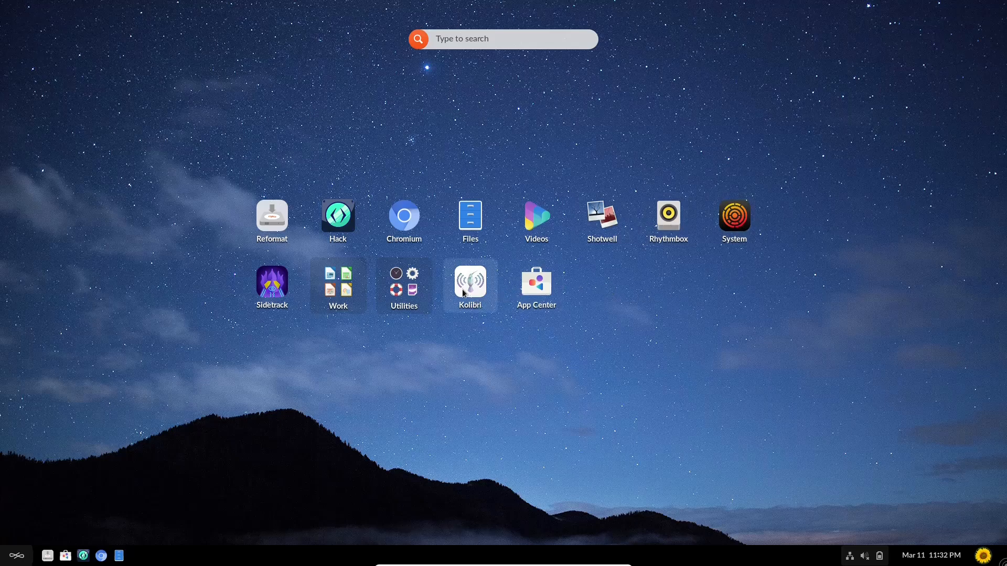
Launch Terminal from page 2 of the Utilities folder
click(404, 280)
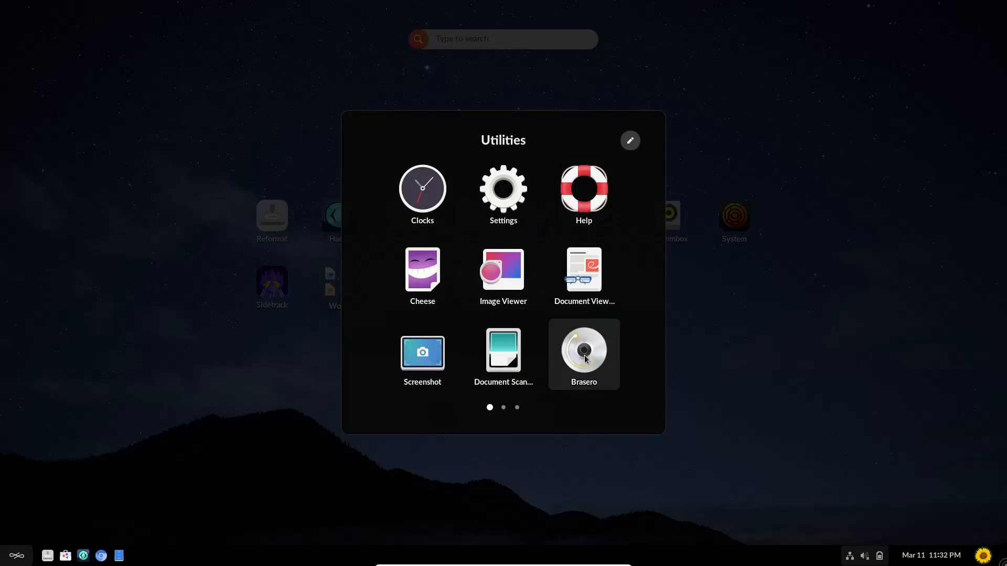
click(502, 407)
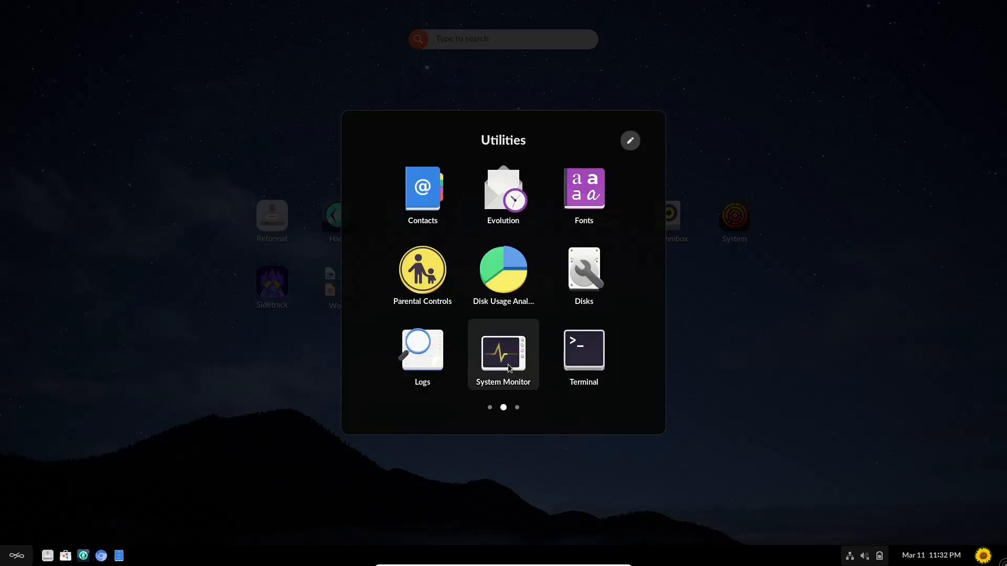
click(582, 350)
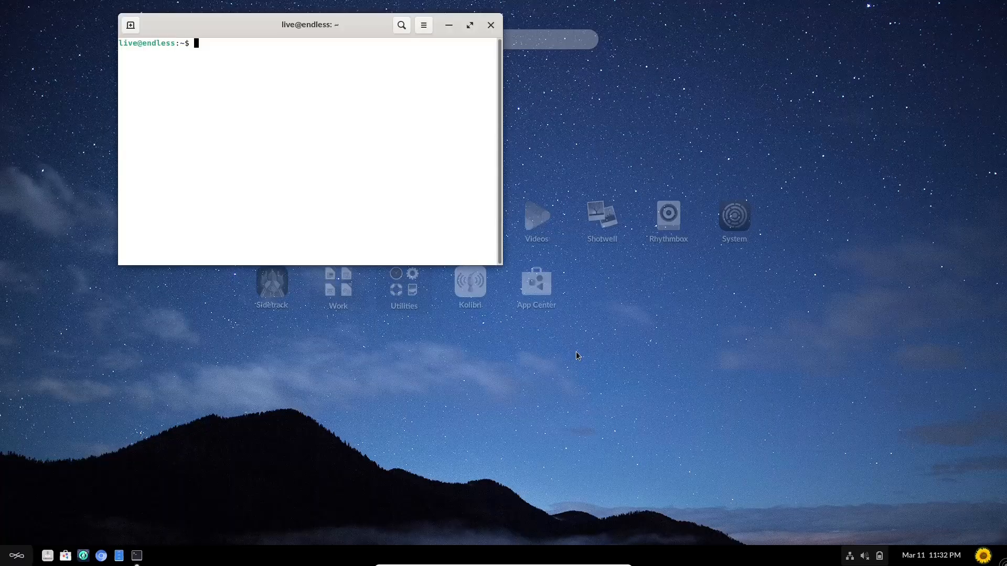
Run htop in a maximized Terminal to view processes, then close the window
text(h)
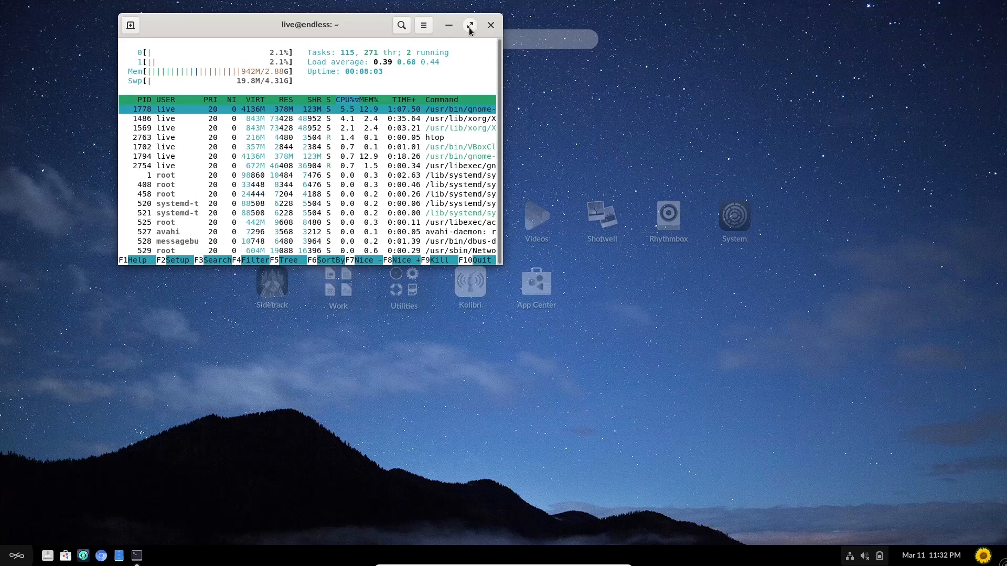
click(469, 25)
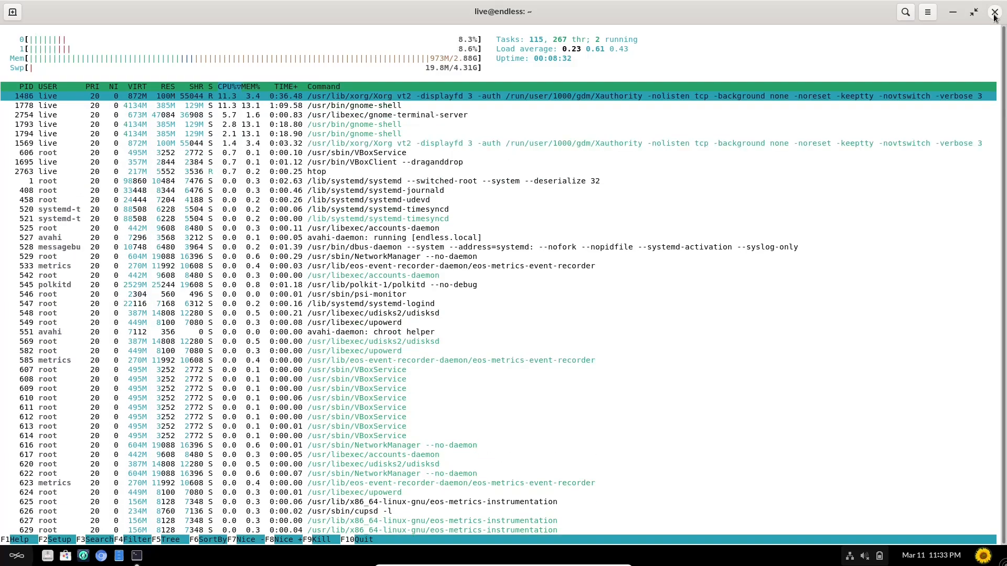
click(995, 12)
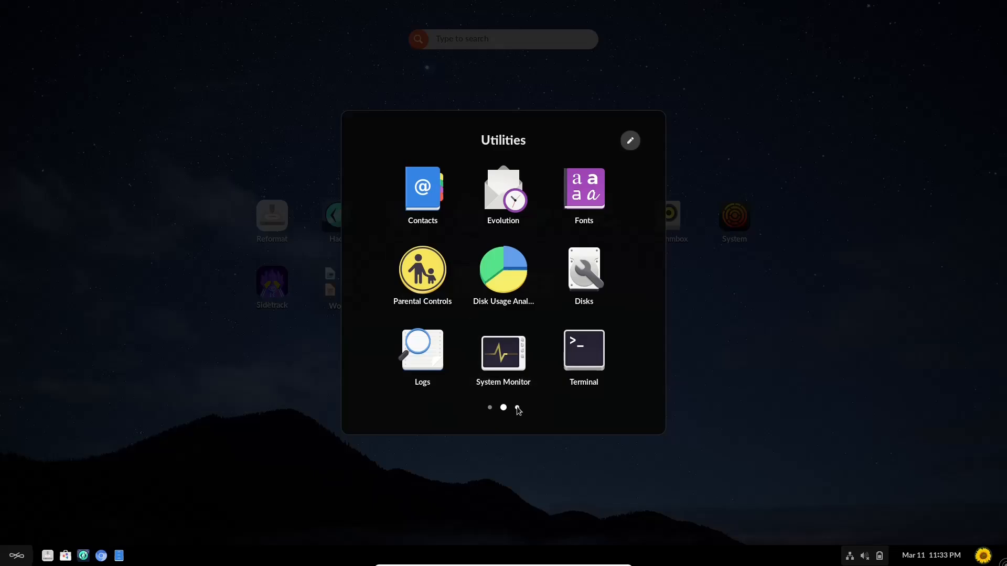
View the last Utilities page, then launch LibreOffice from the Work folder
click(517, 407)
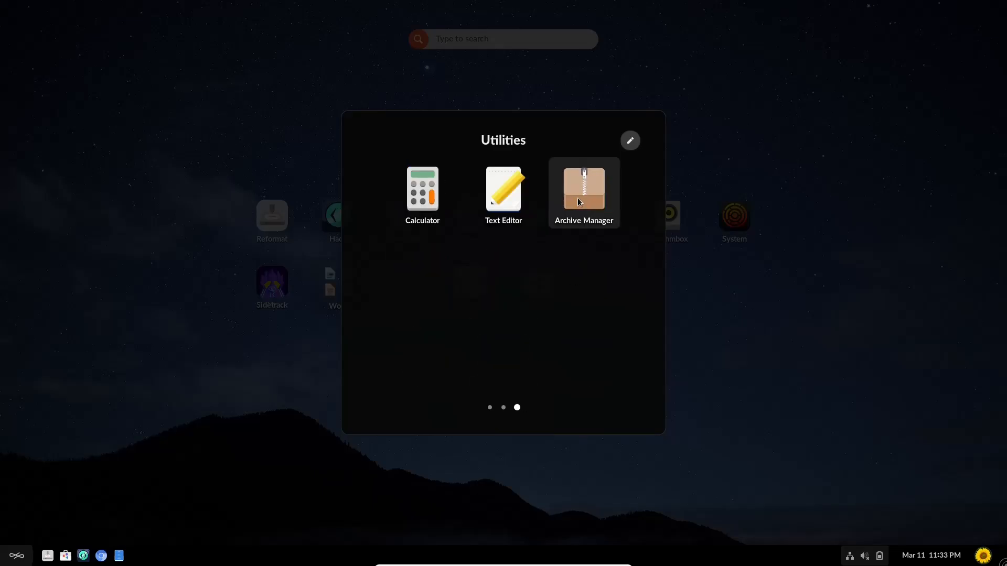
click(689, 353)
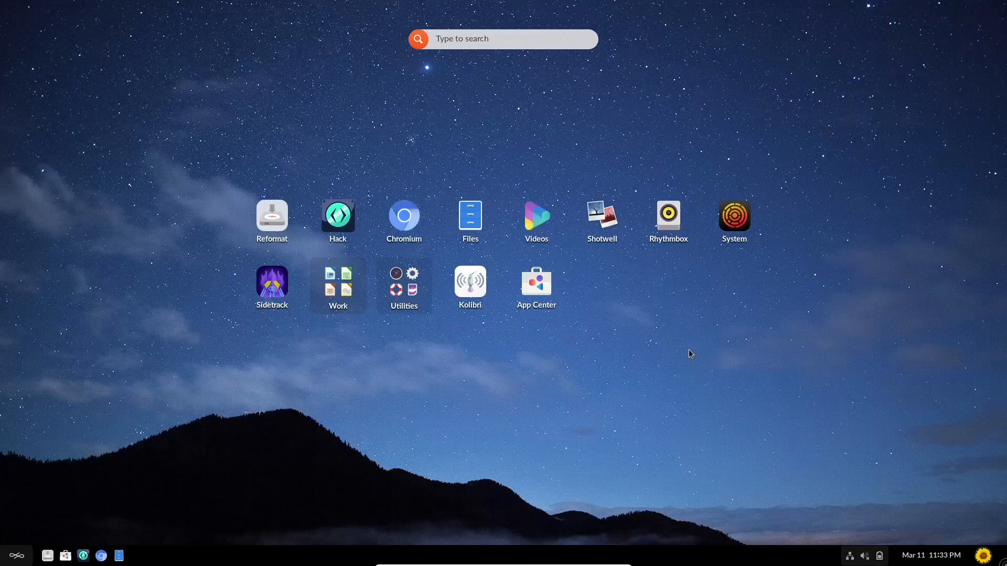
click(337, 284)
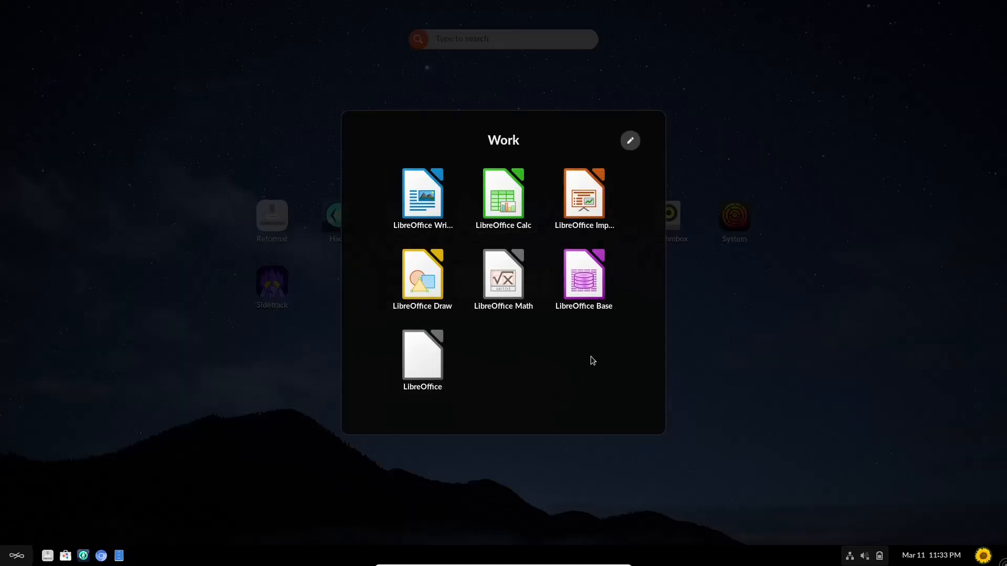
click(591, 360)
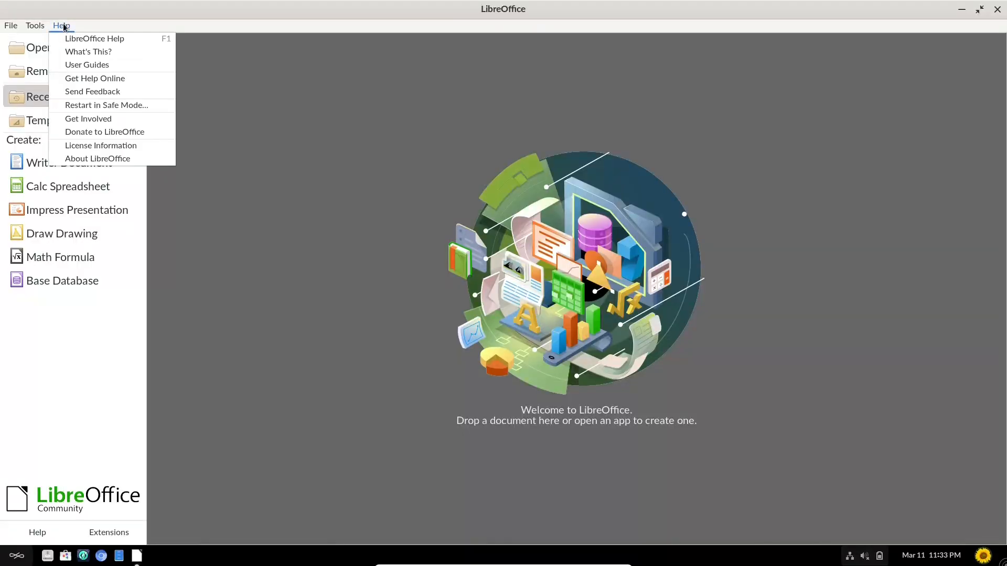
View the About LibreOffice details showing version 7.3.0.3 Community, then dismiss them
click(92, 163)
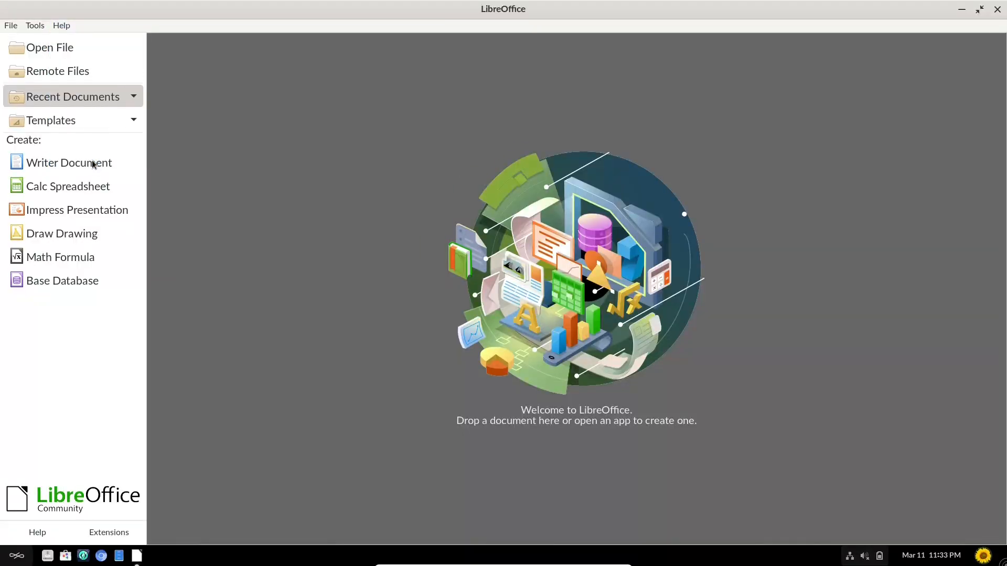
click(61, 25)
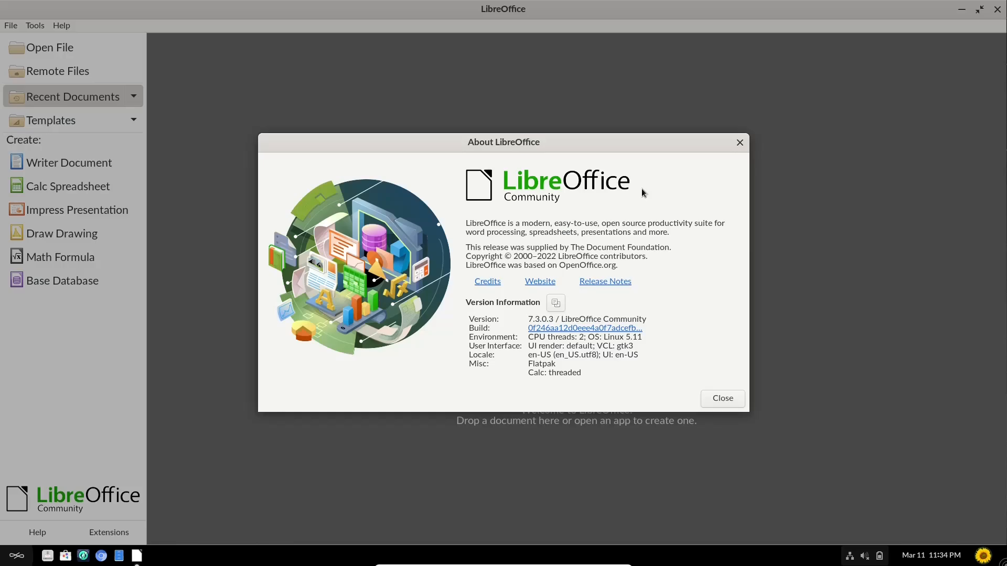
click(722, 398)
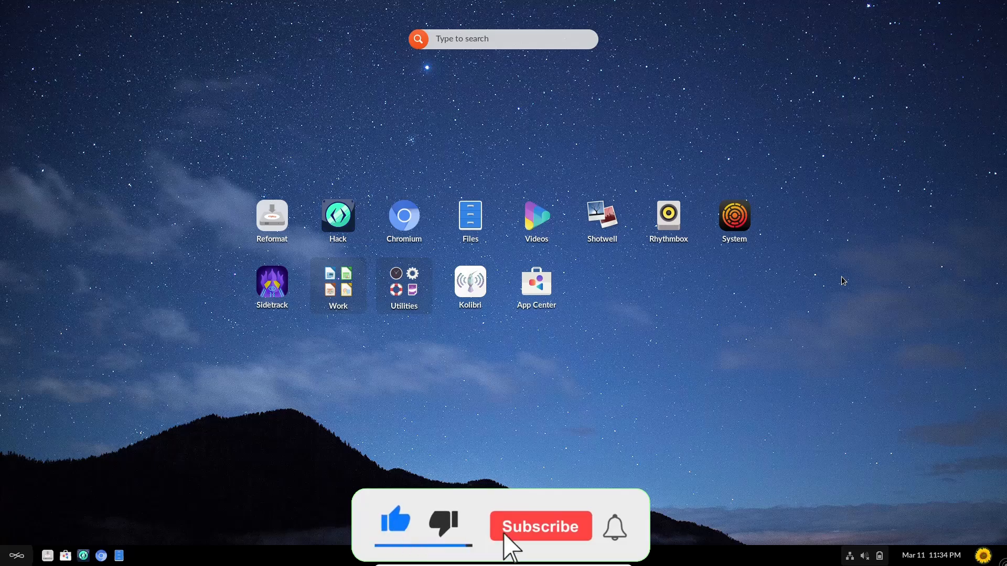
click(540, 526)
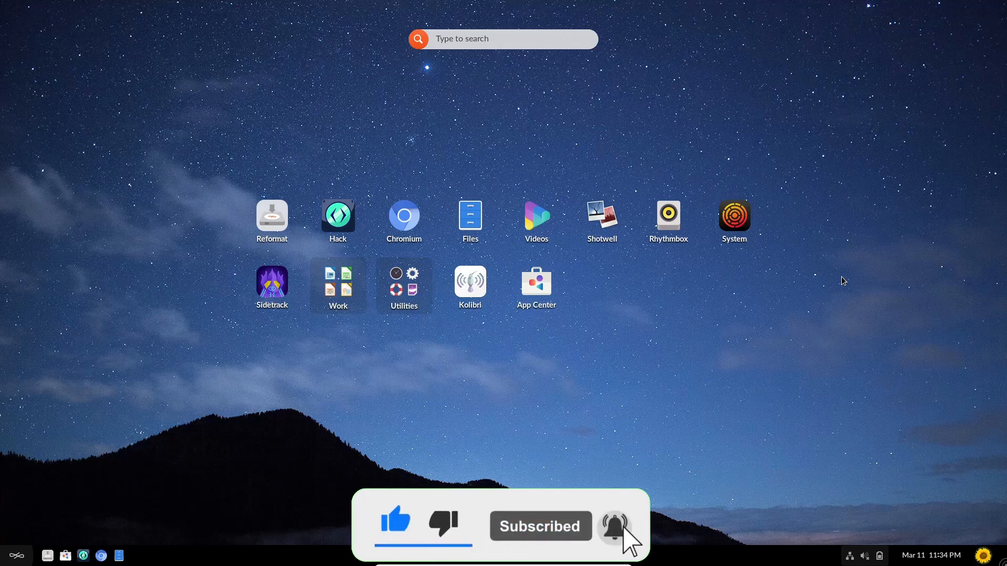